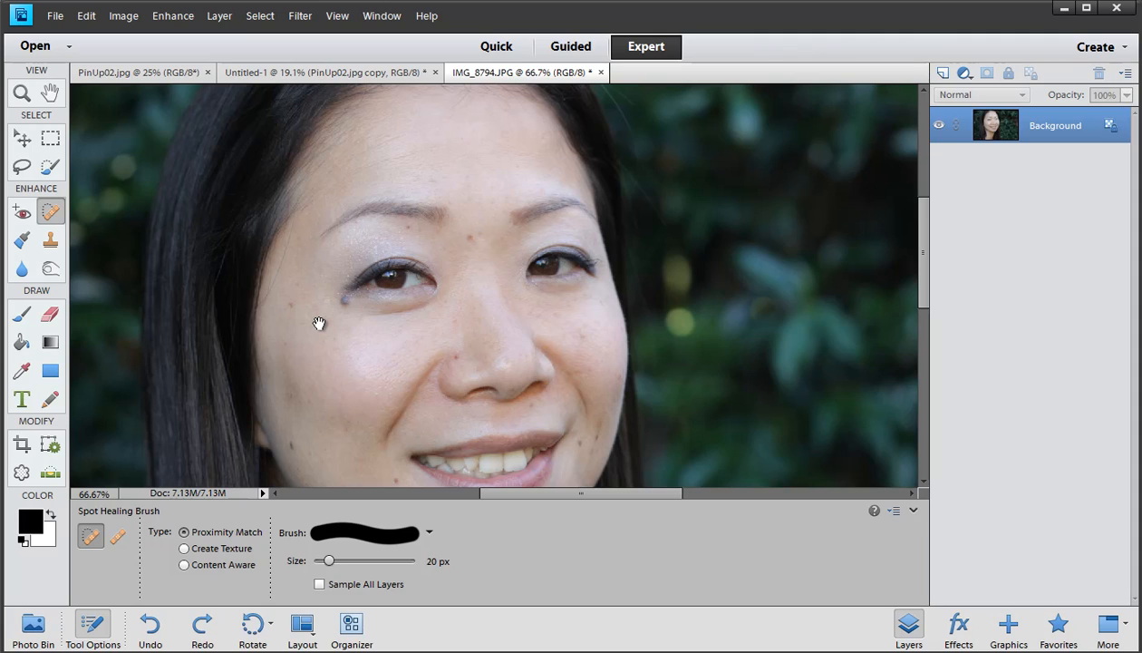
mouse_move(267, 396)
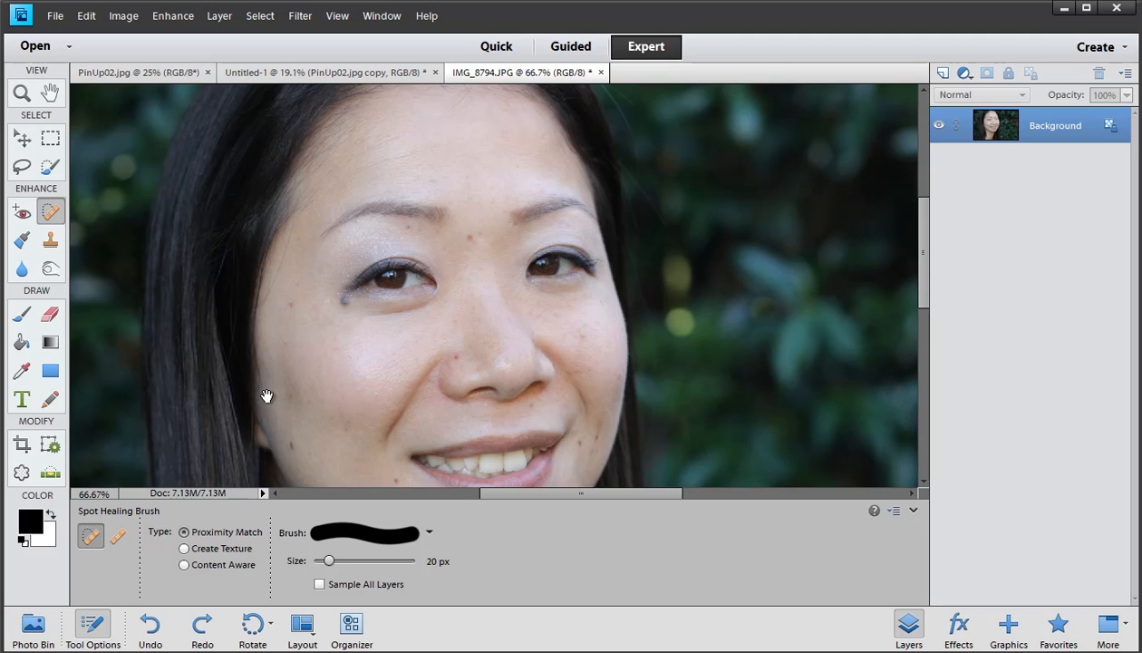
mouse_move(91, 273)
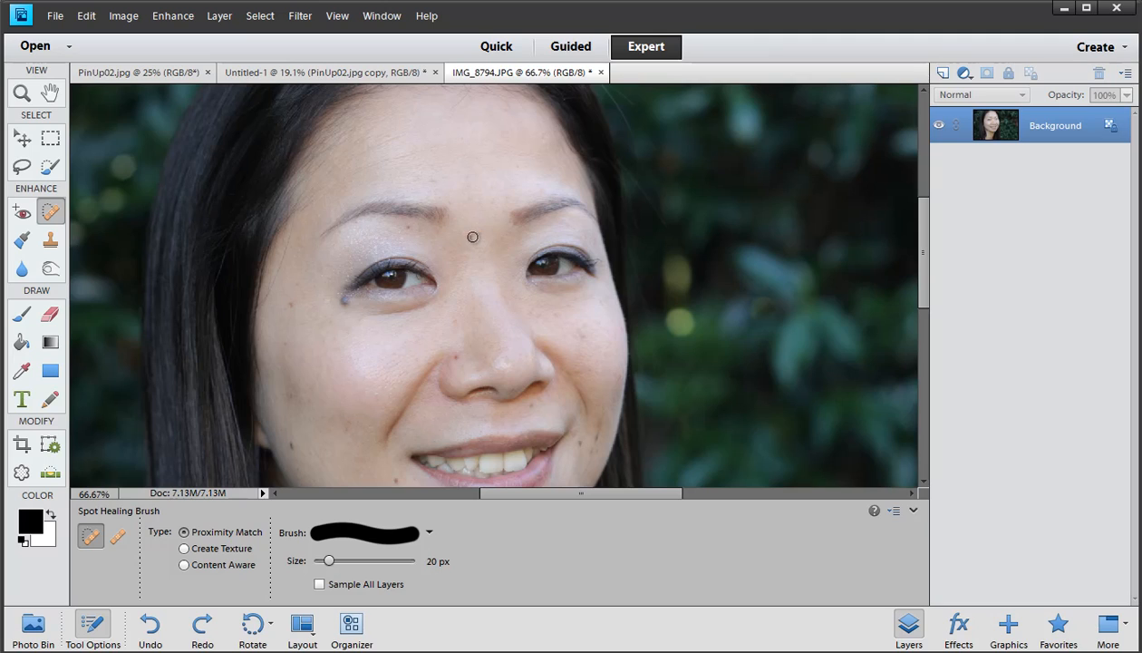
mouse_move(52, 210)
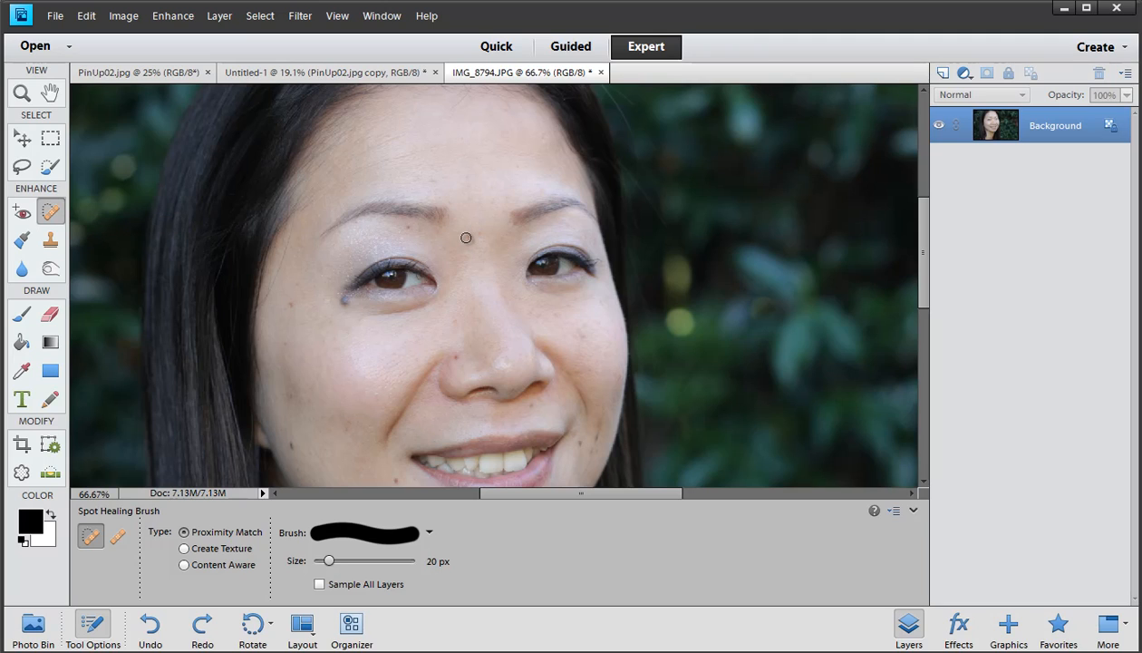
Step: Set the Spot Healing Brush size from 20 px to 35 px
left_click_drag(356, 560, 371, 560)
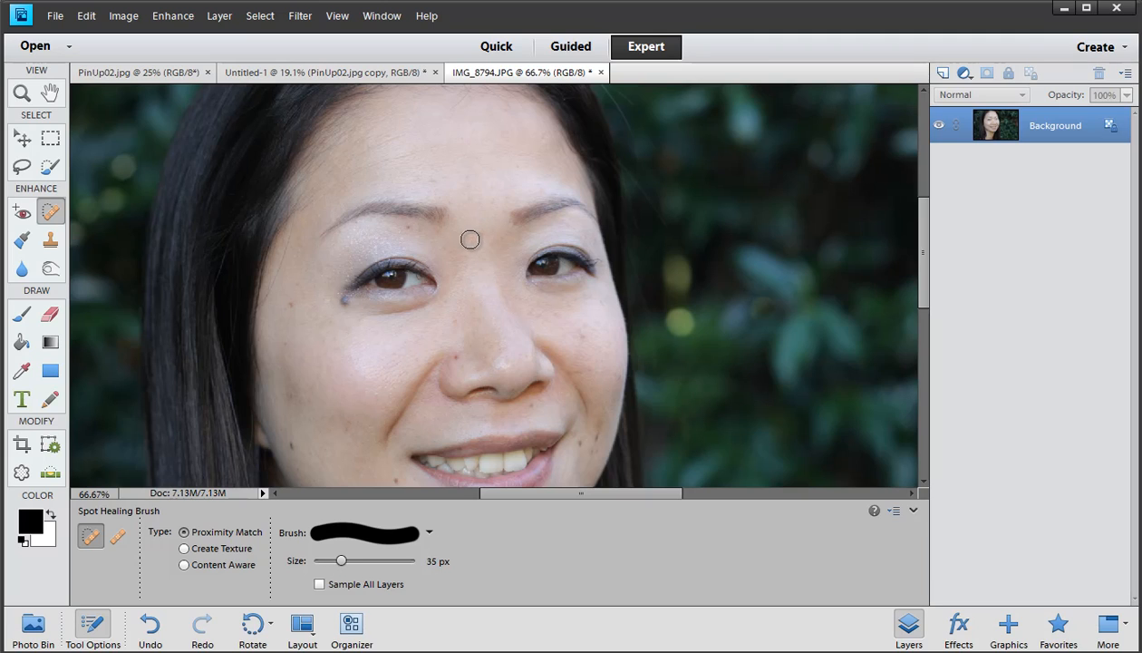
mouse_move(509, 202)
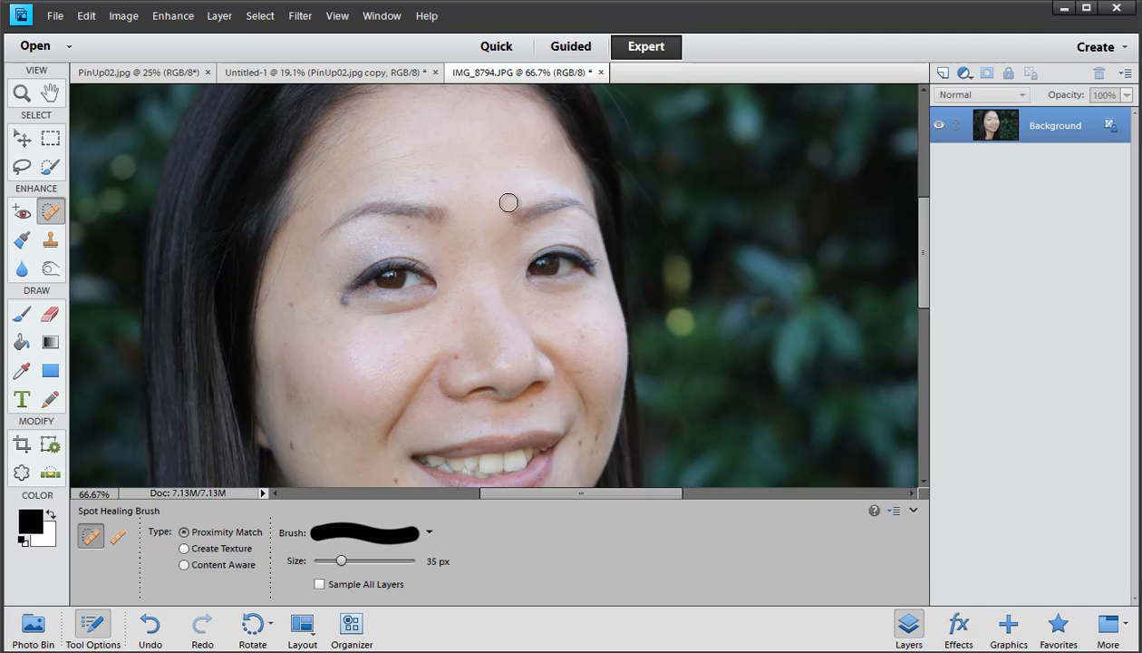
left_click(508, 202)
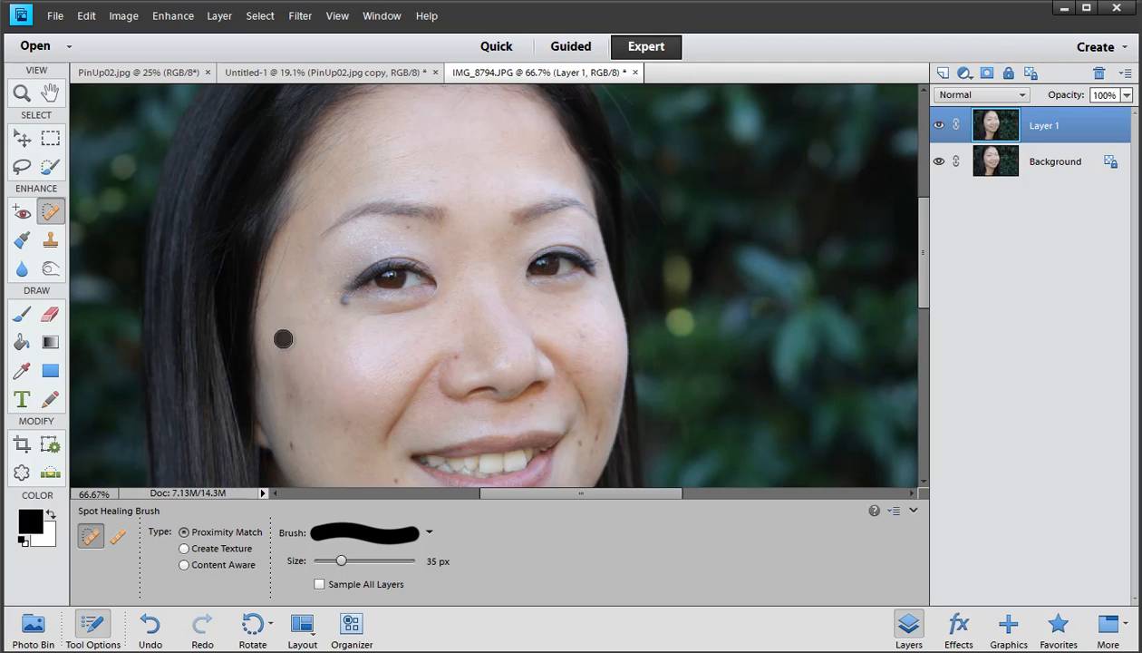
mouse_move(288, 401)
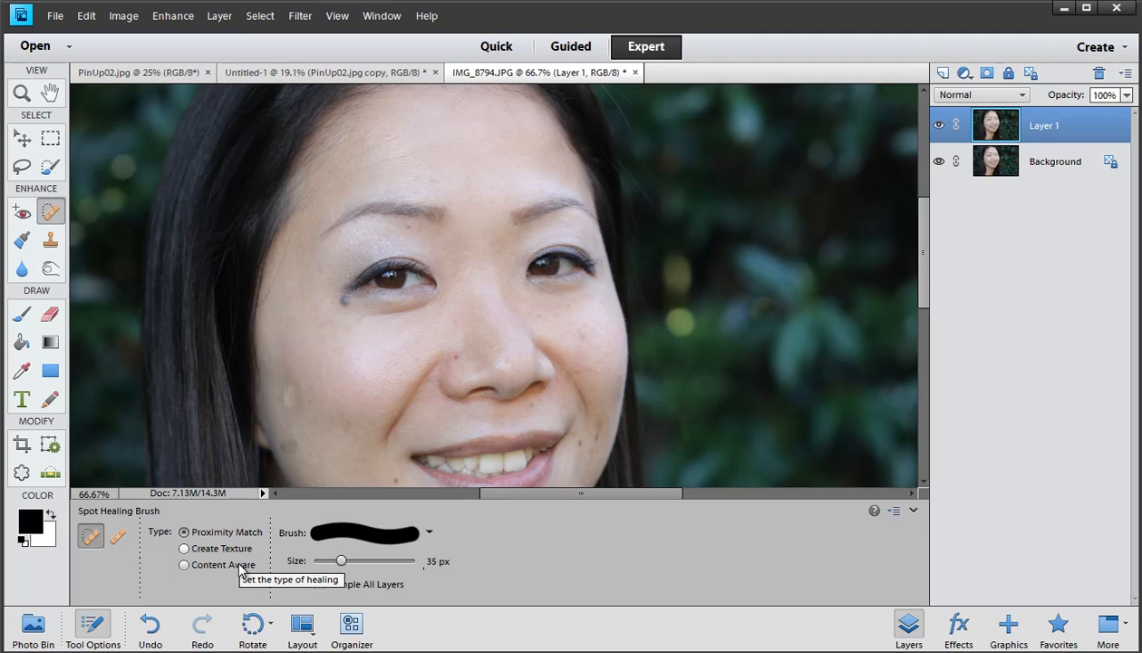
Step: Set the healing type to Content Aware and pan the face back toward centre
left_click(184, 565)
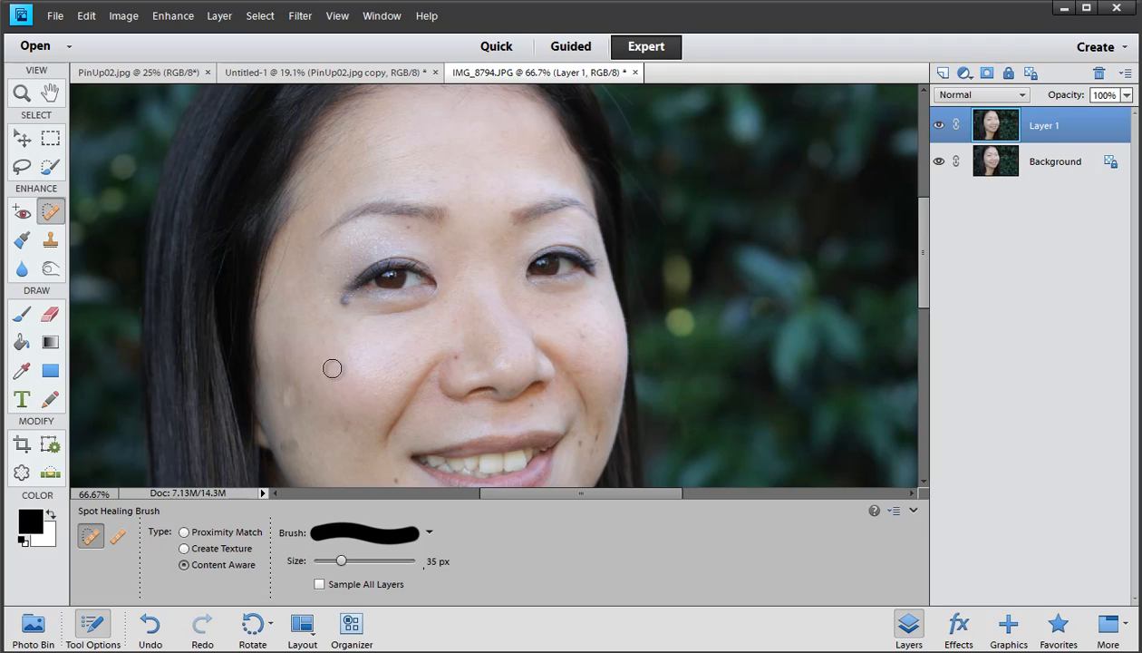
mouse_move(314, 442)
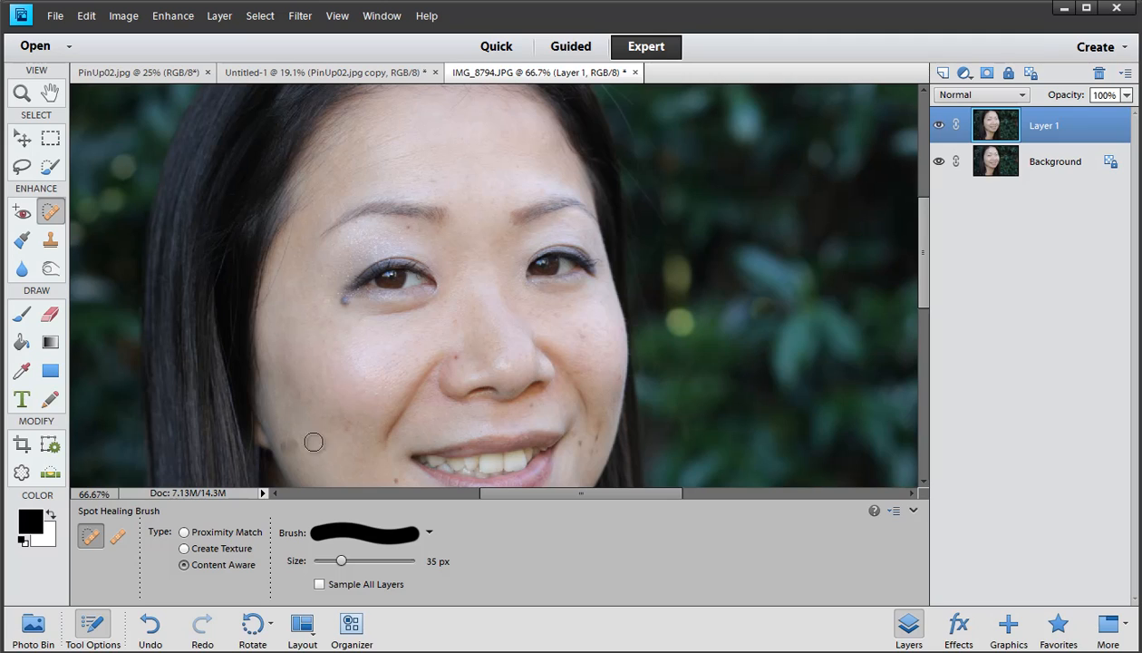
mouse_move(319, 445)
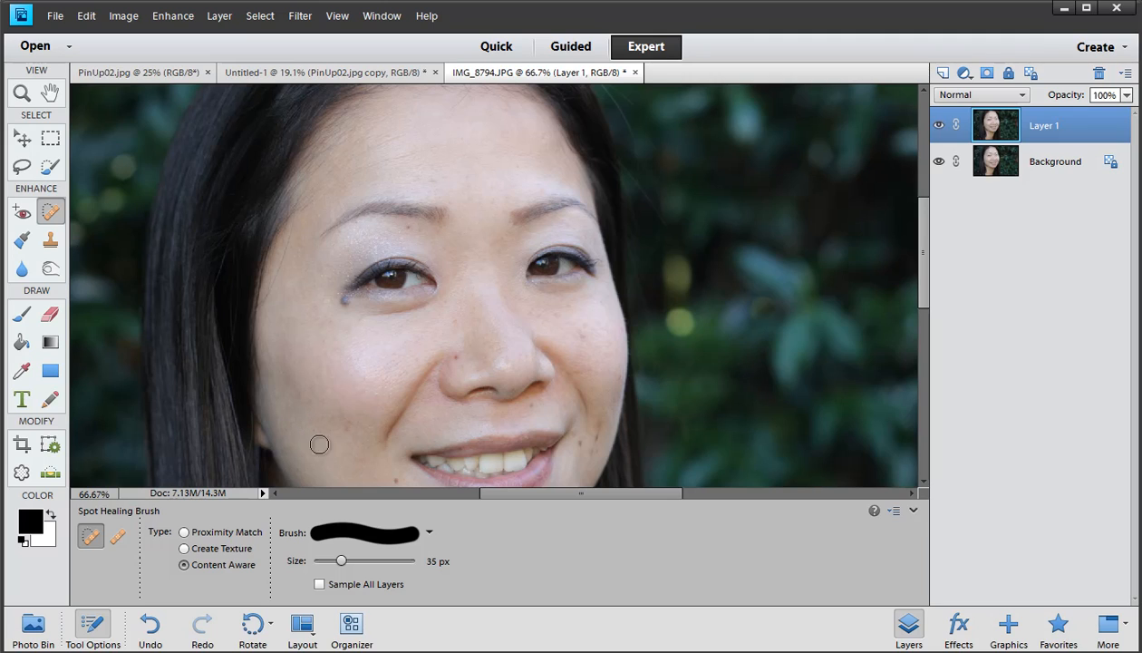
mouse_move(385, 397)
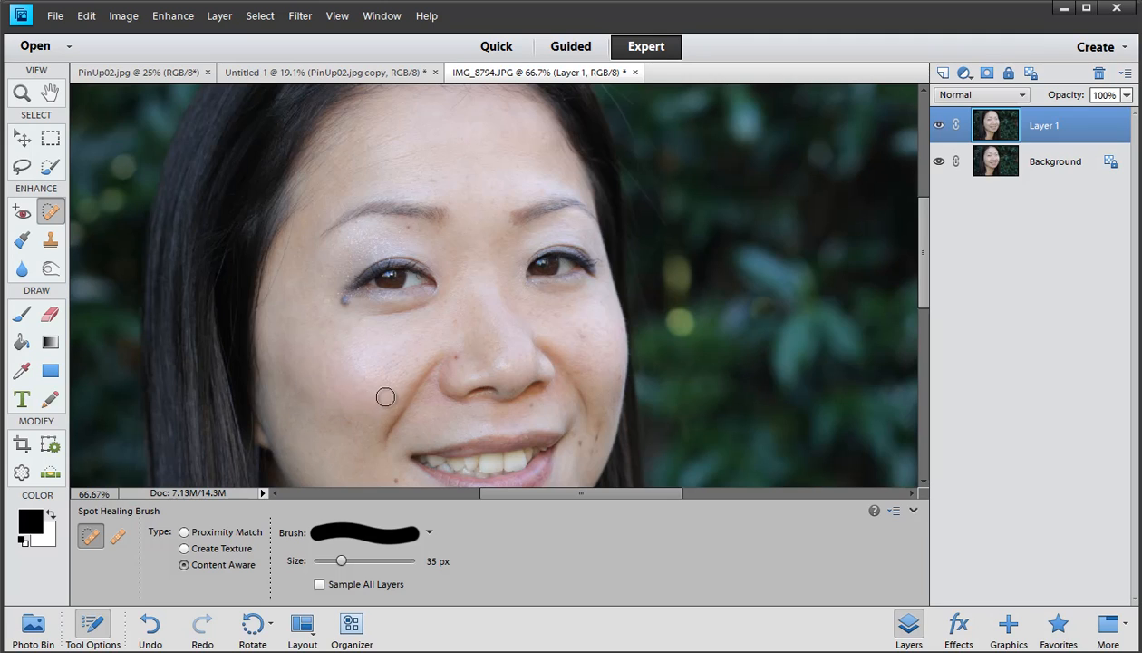
mouse_move(456, 273)
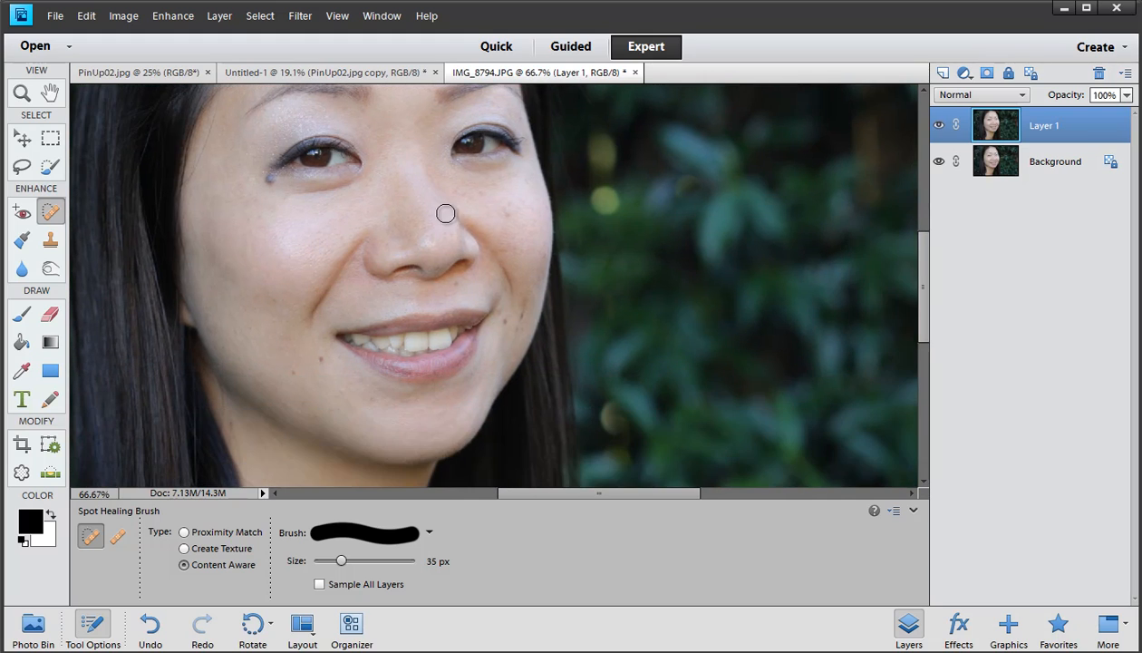
mouse_move(522, 313)
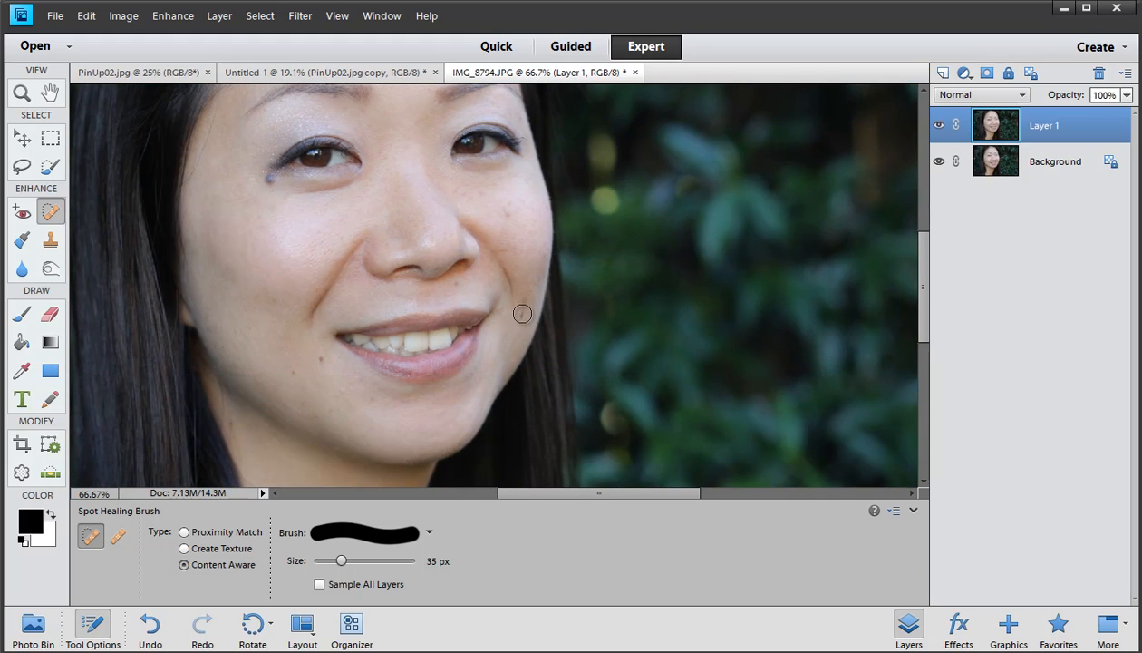
mouse_move(297, 372)
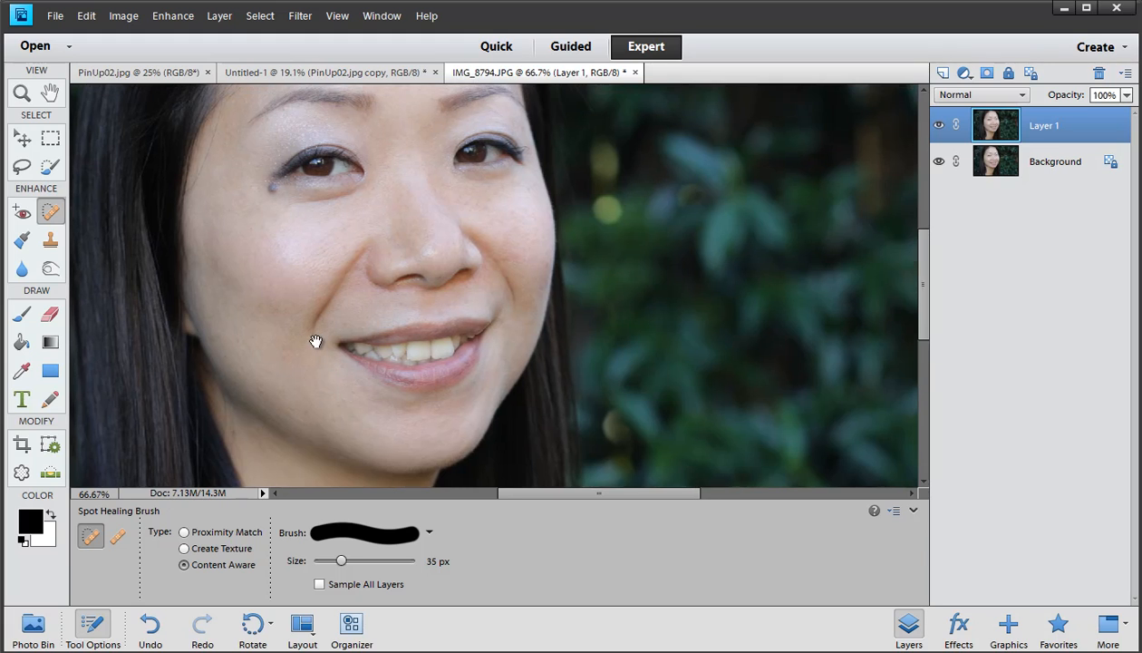
left_click_drag(315, 342, 358, 387)
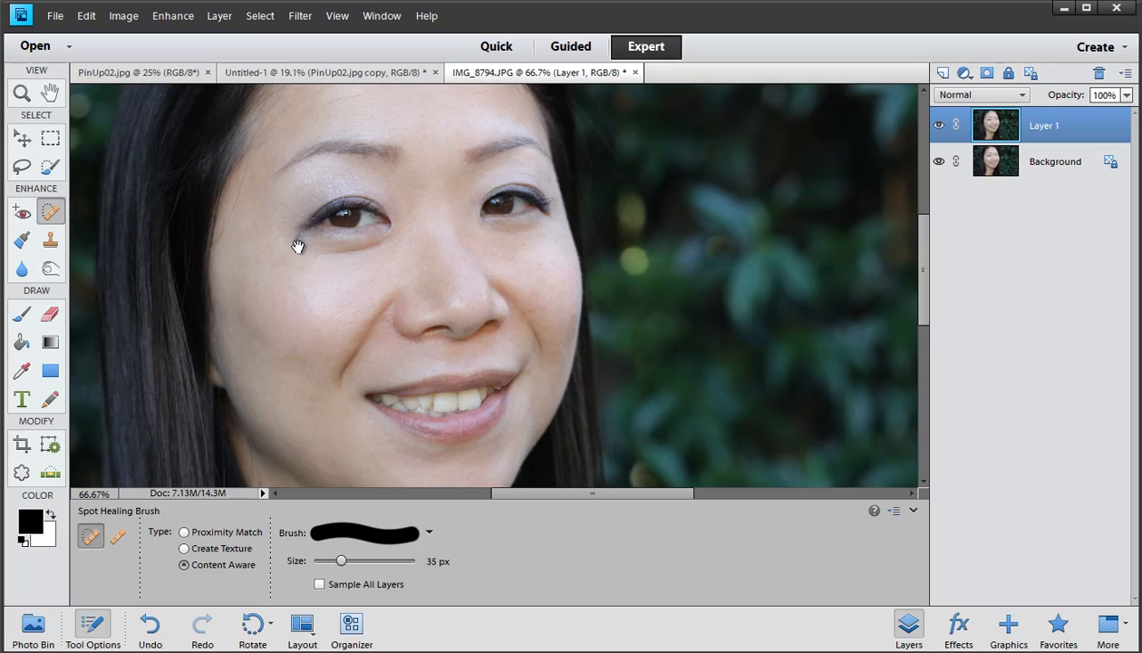
mouse_move(310, 263)
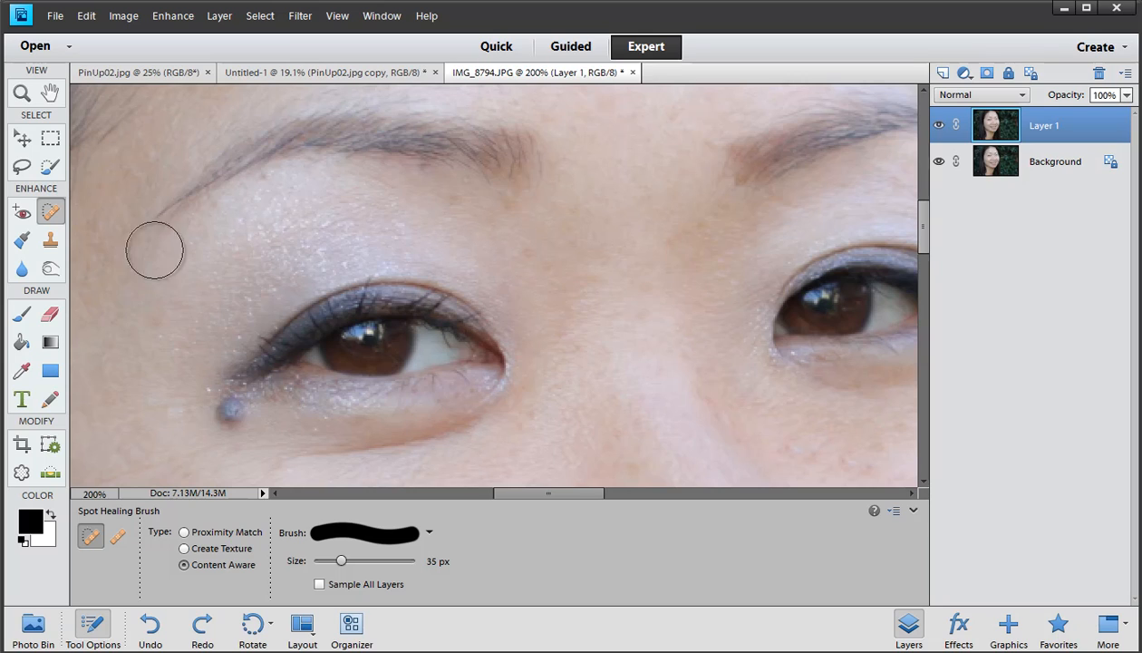
Step: Paint healing under the left eyebrow, across the brow bone toward the outer eye
left_click_drag(155, 250, 263, 226)
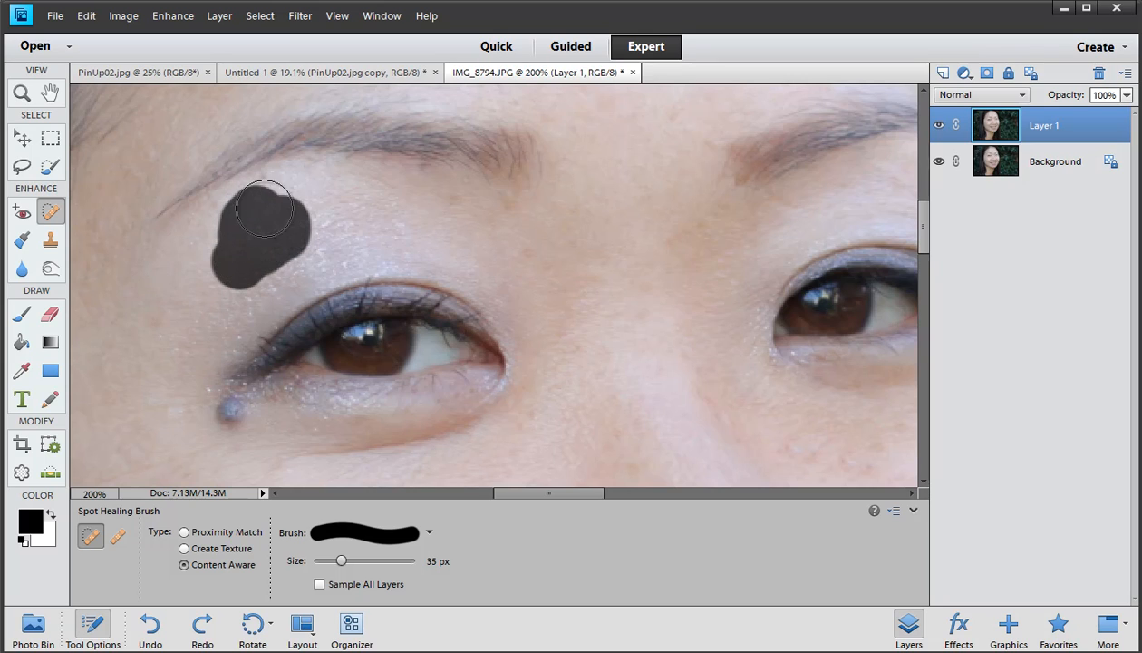
left_click_drag(263, 209, 352, 204)
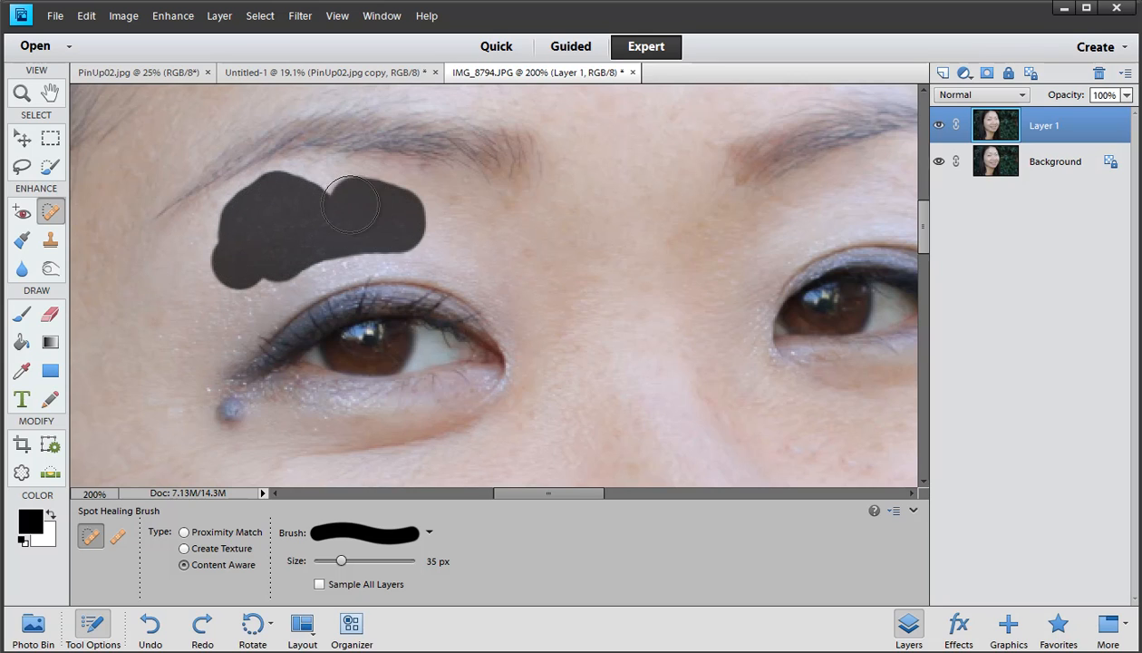
left_click_drag(350, 202, 354, 247)
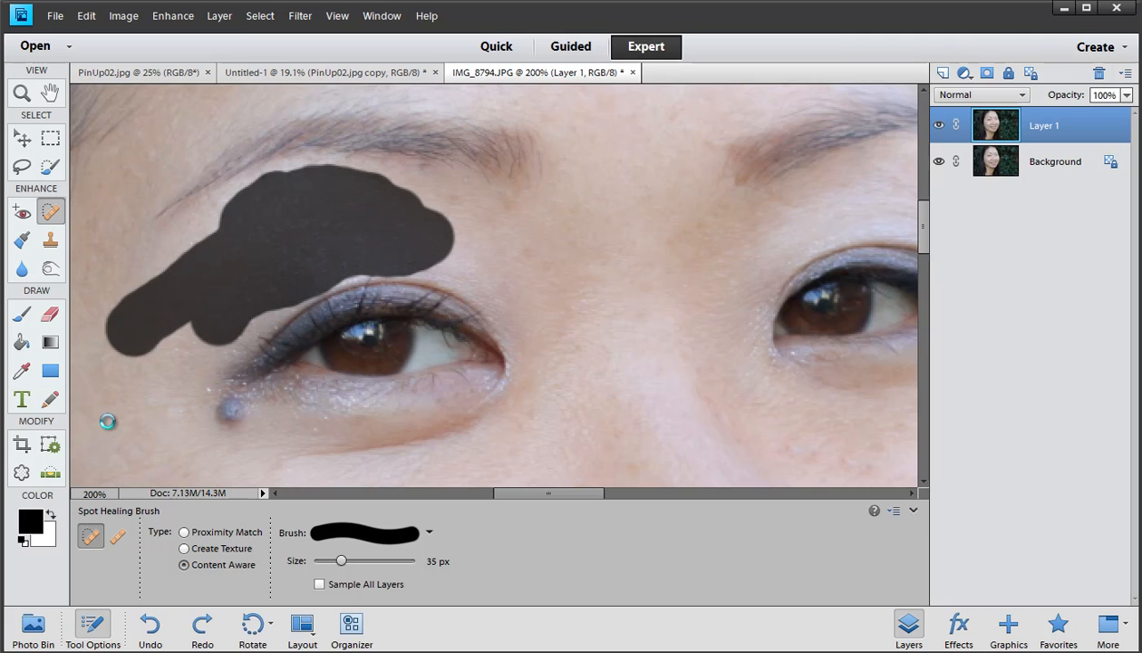
Step: Undo the smeared result and repaint healing along the area under the brow
left_click(108, 422)
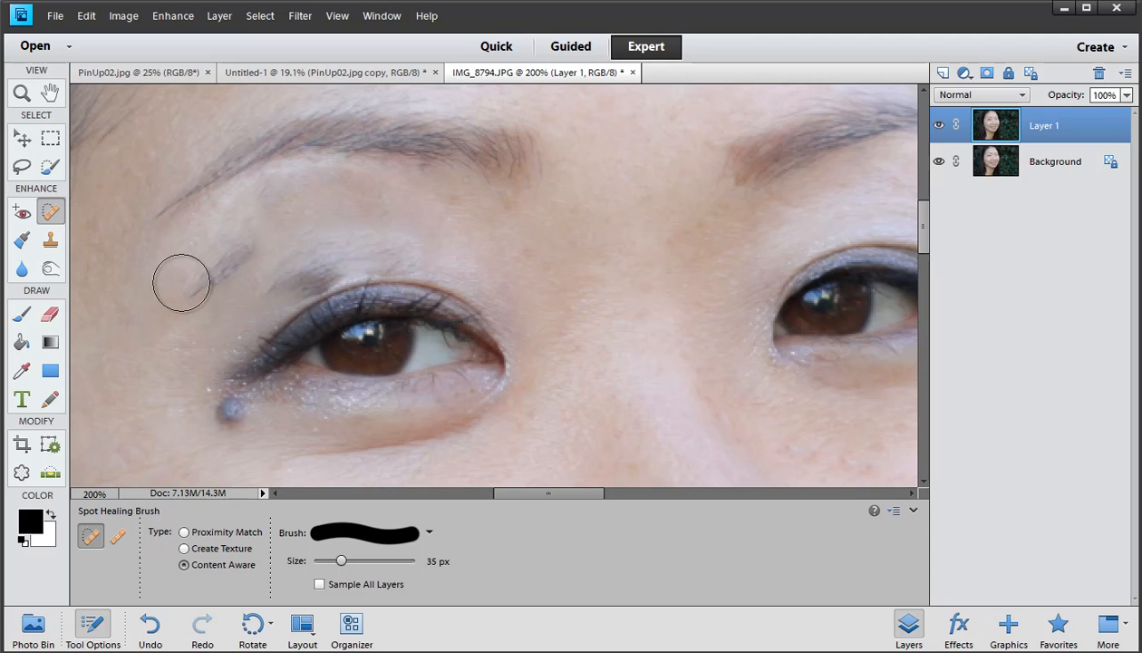
left_click_drag(181, 283, 331, 186)
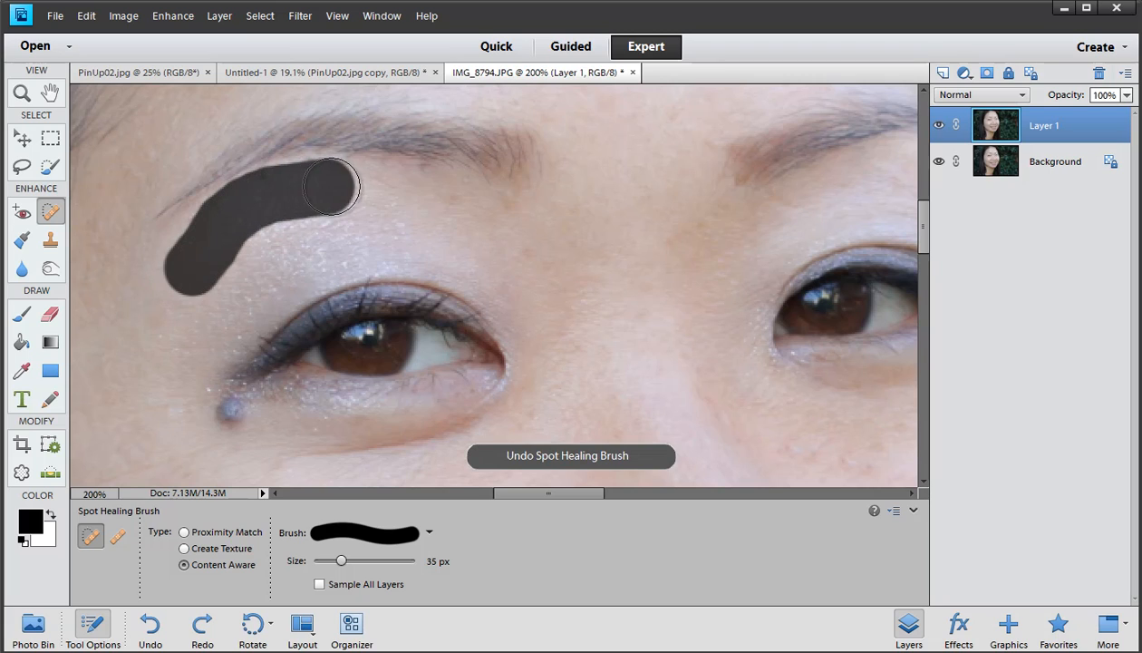
left_click_drag(331, 185, 224, 314)
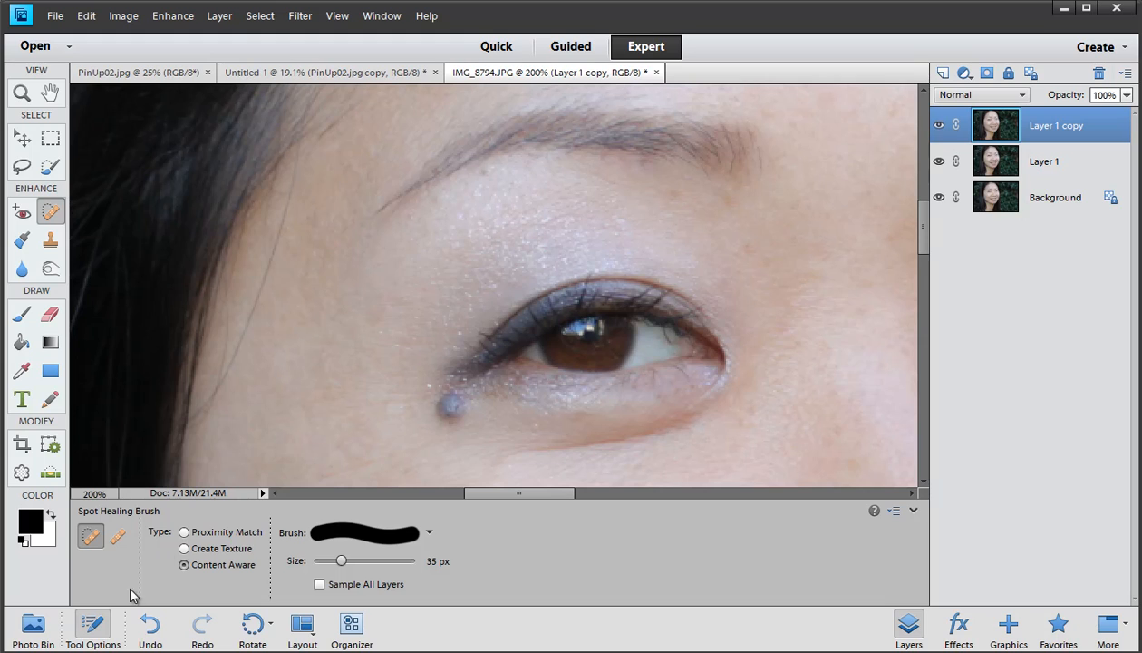
Step: Switch to the source-sampling Healing Brush
left_click(118, 536)
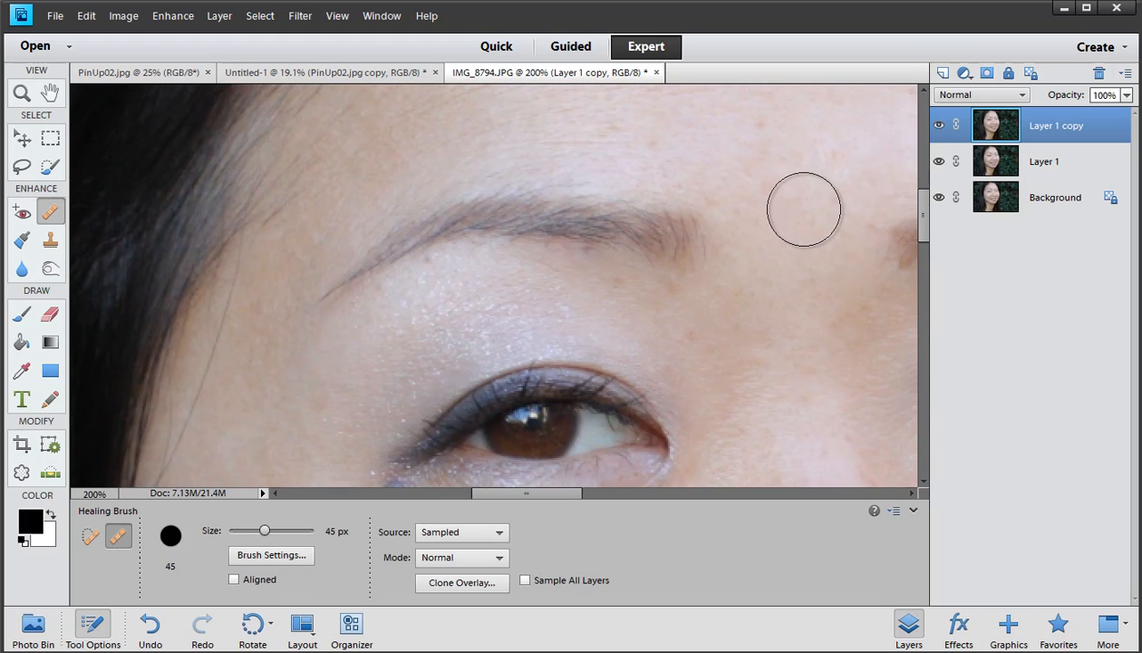
mouse_move(804, 188)
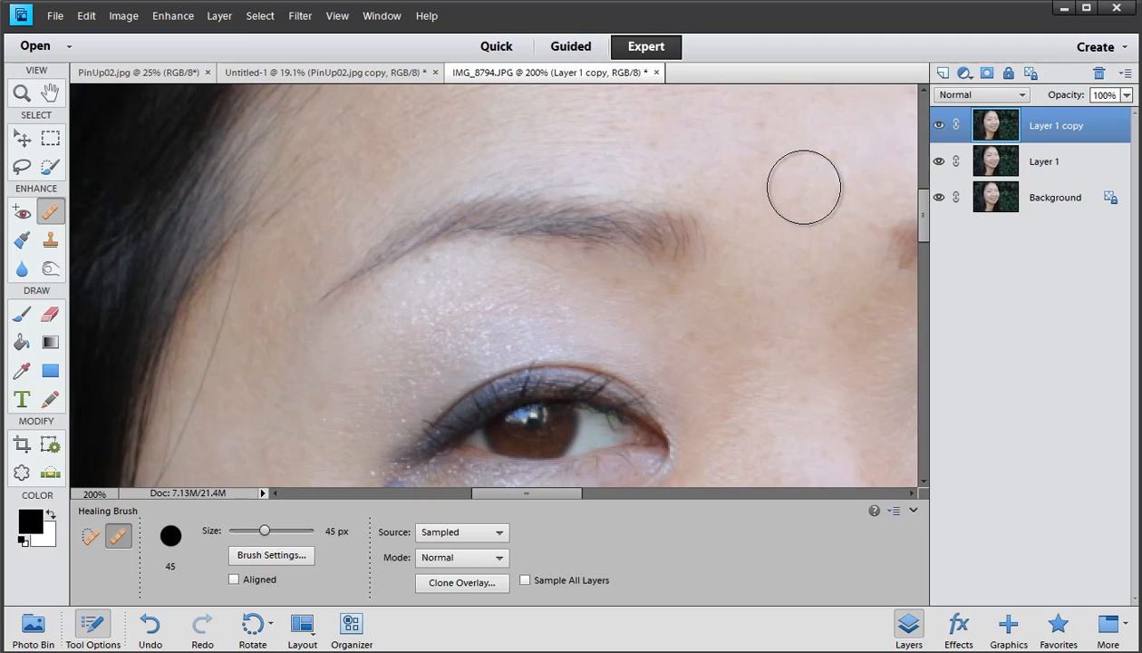
mouse_move(802, 186)
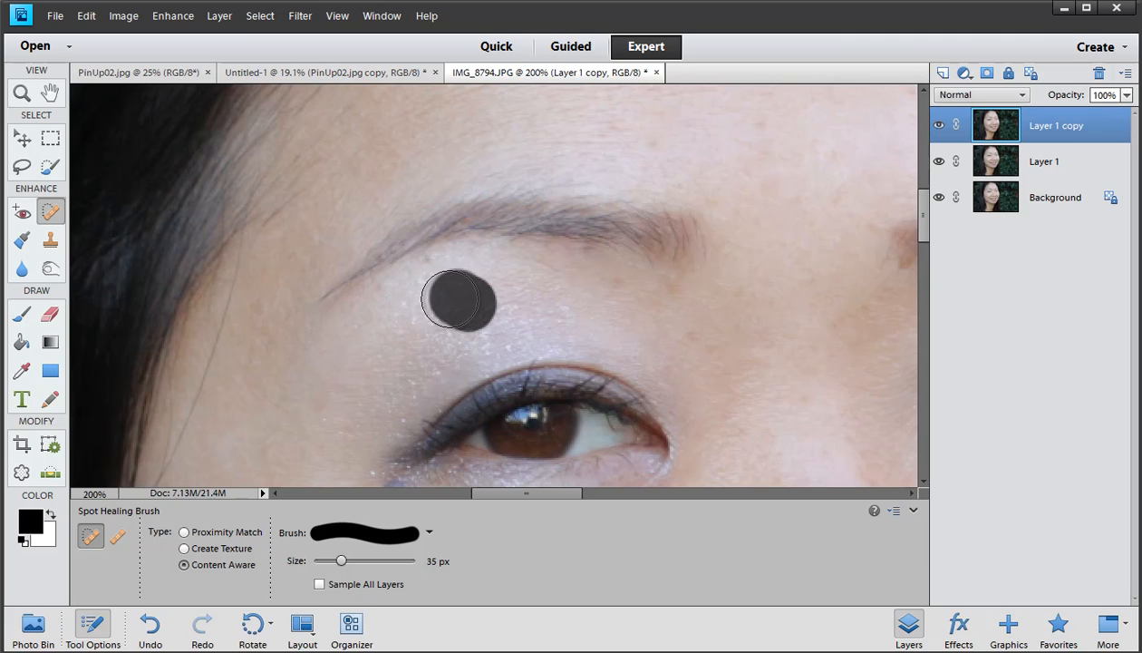
Step: Heal spots above the eyelid, on the brow bone and between brow and eye
left_click_drag(458, 299, 431, 286)
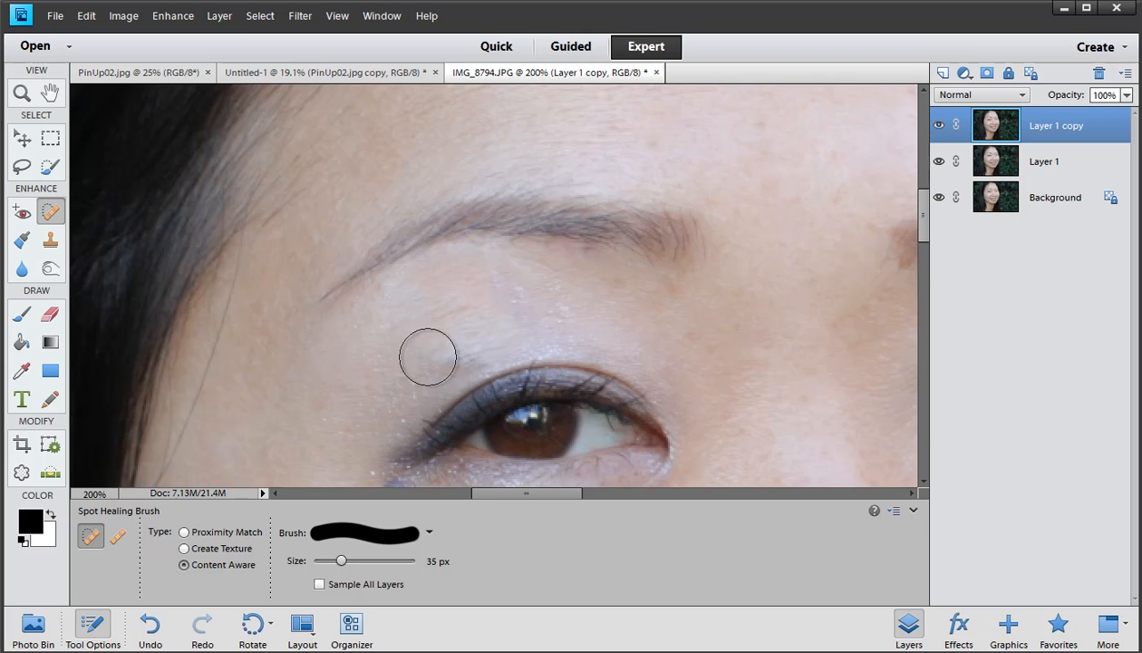
mouse_move(359, 420)
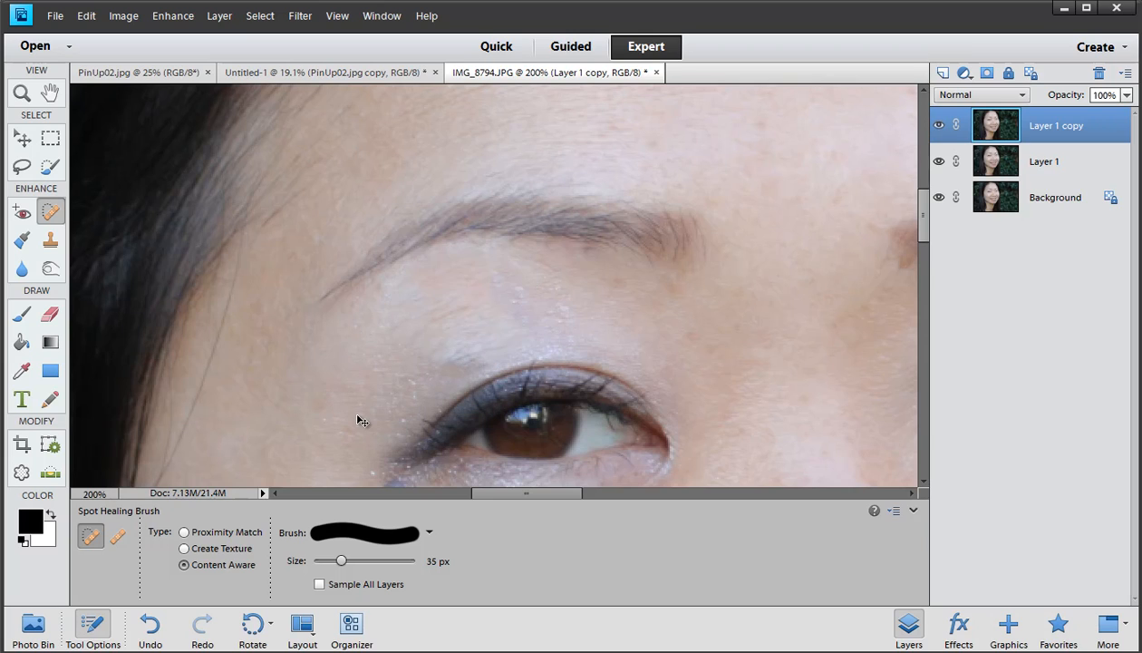
left_click(200, 195)
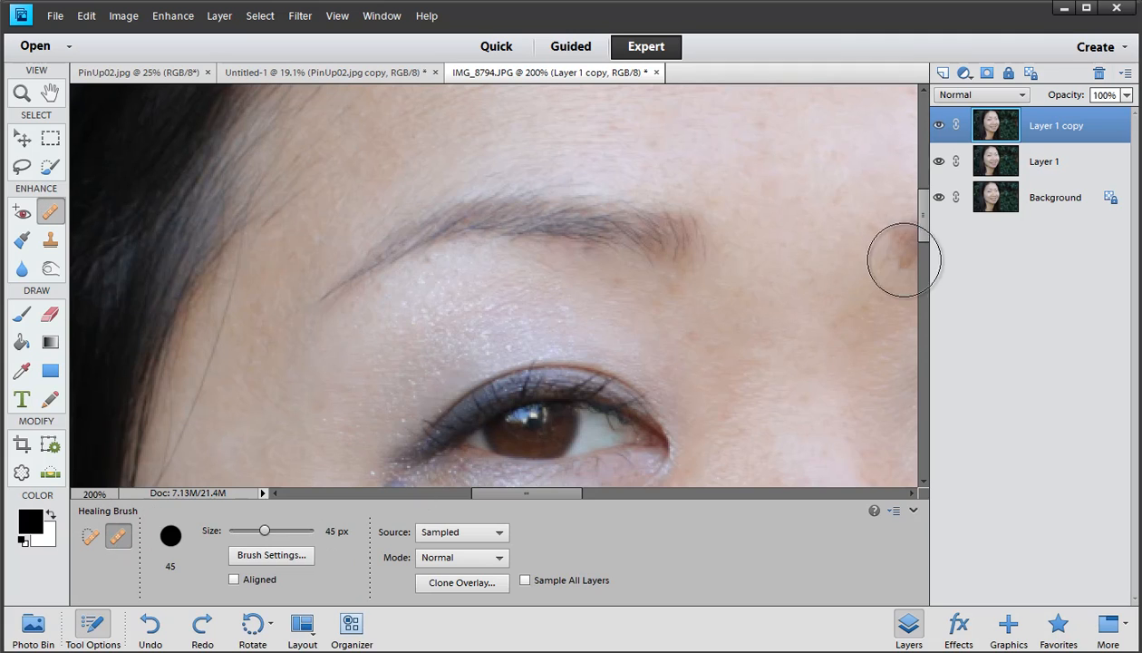
mouse_move(793, 216)
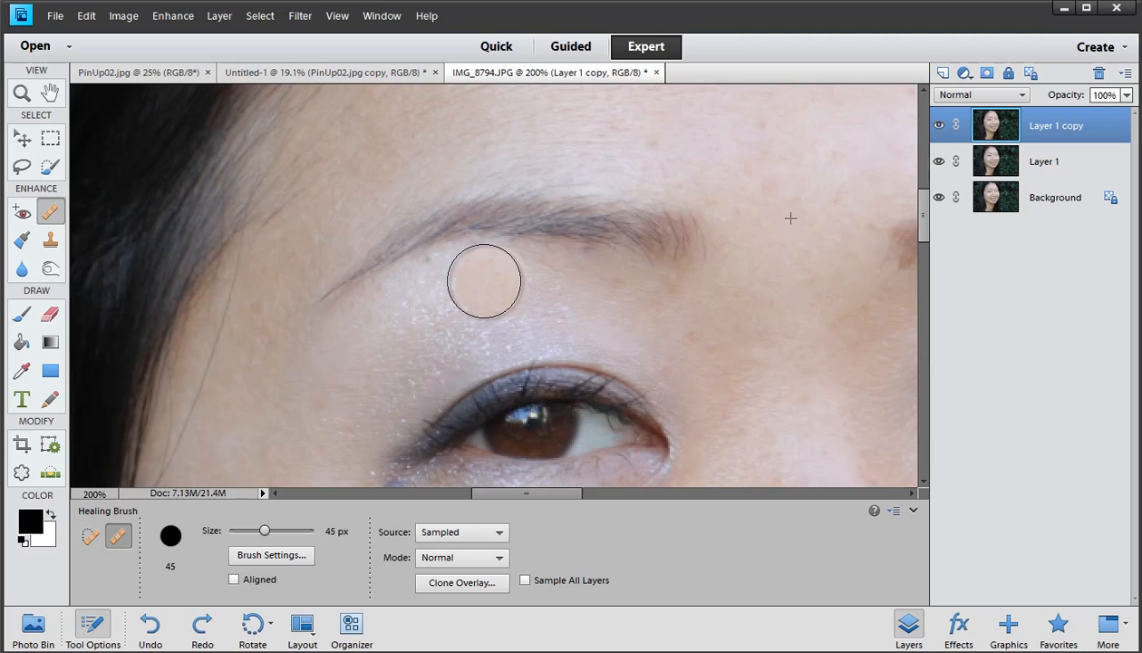
left_click_drag(484, 281, 440, 363)
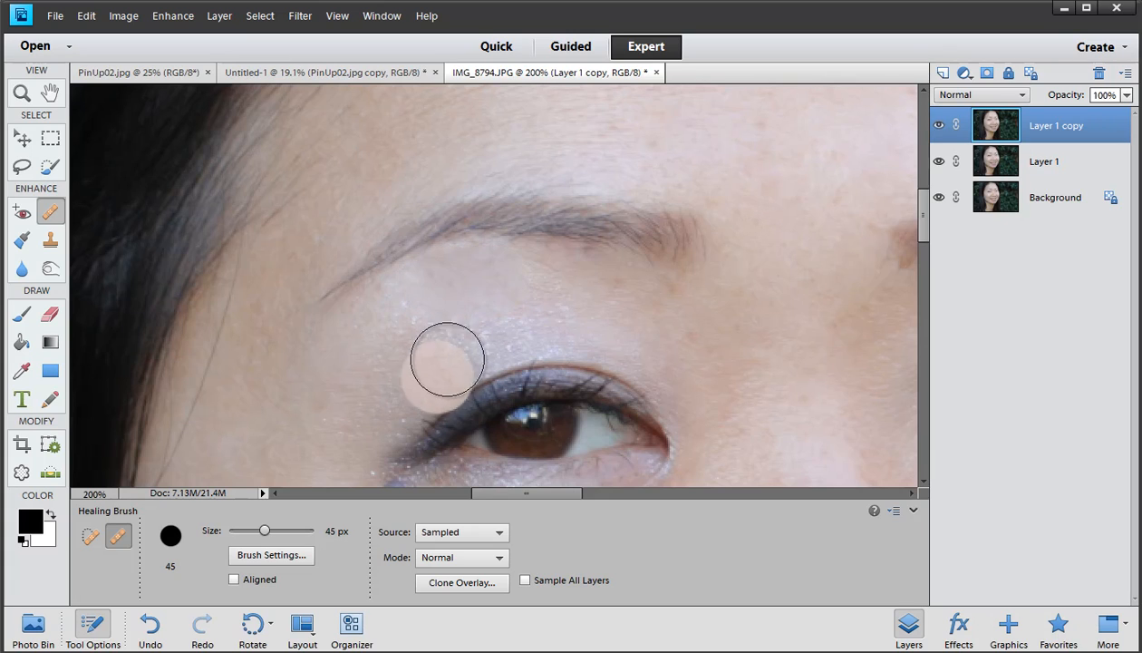
left_click_drag(447, 360, 546, 315)
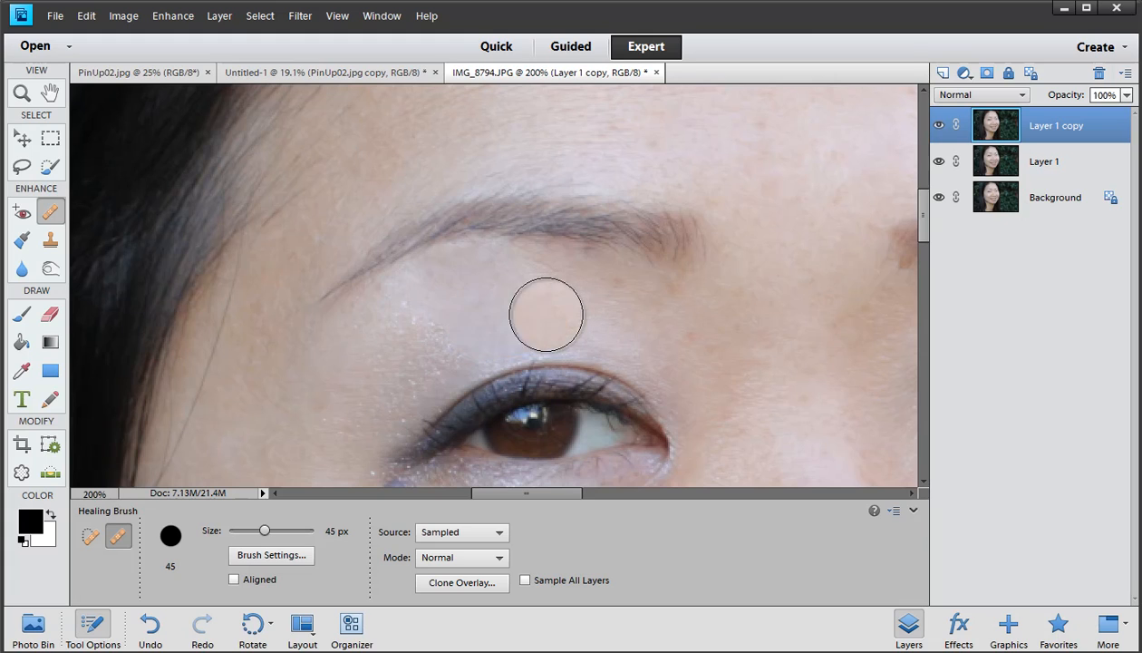
left_click_drag(546, 315, 422, 337)
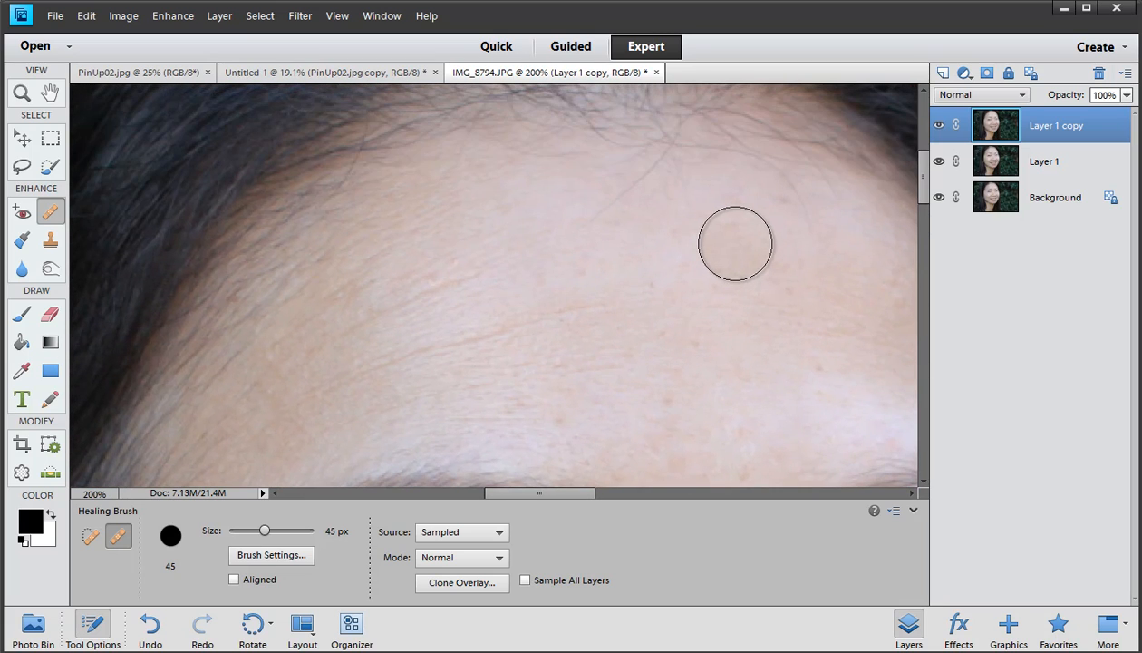
Step: Shrink the Healing Brush to 10 px and smooth the crease above the upper eyelid
left_click(735, 243)
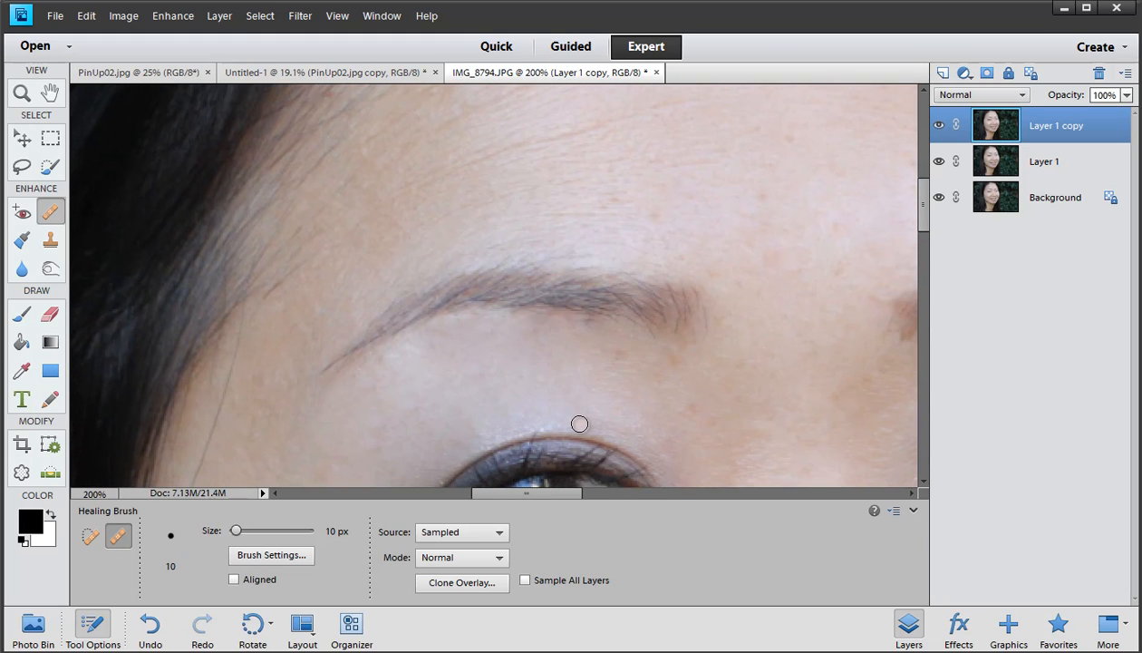
left_click_drag(580, 424, 529, 419)
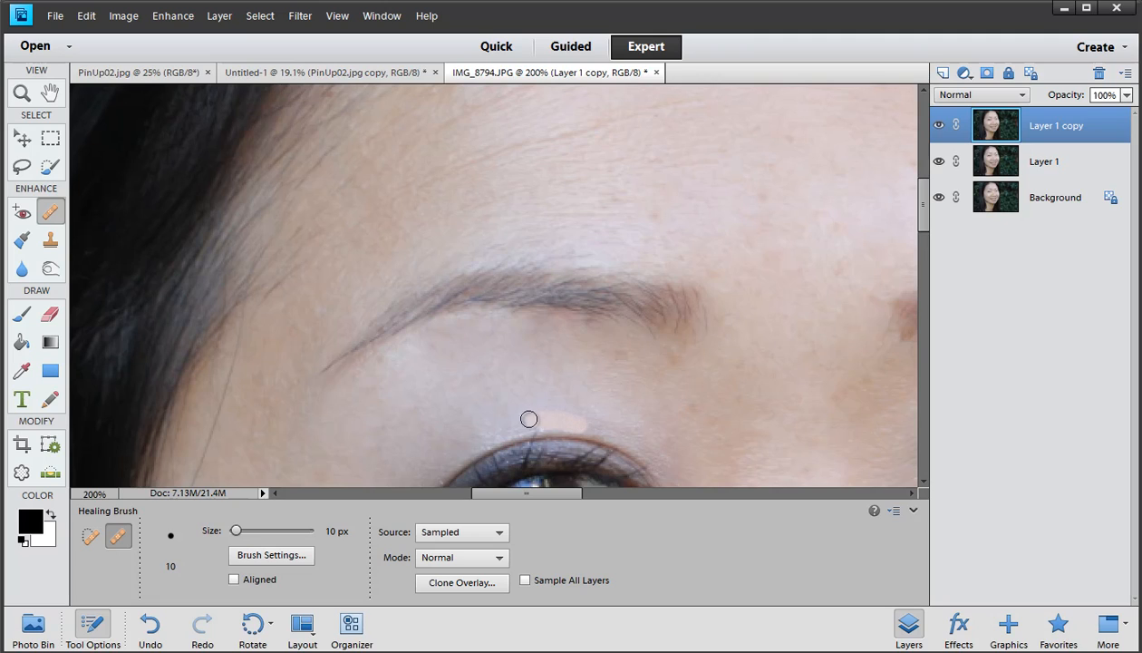
left_click_drag(528, 418, 482, 440)
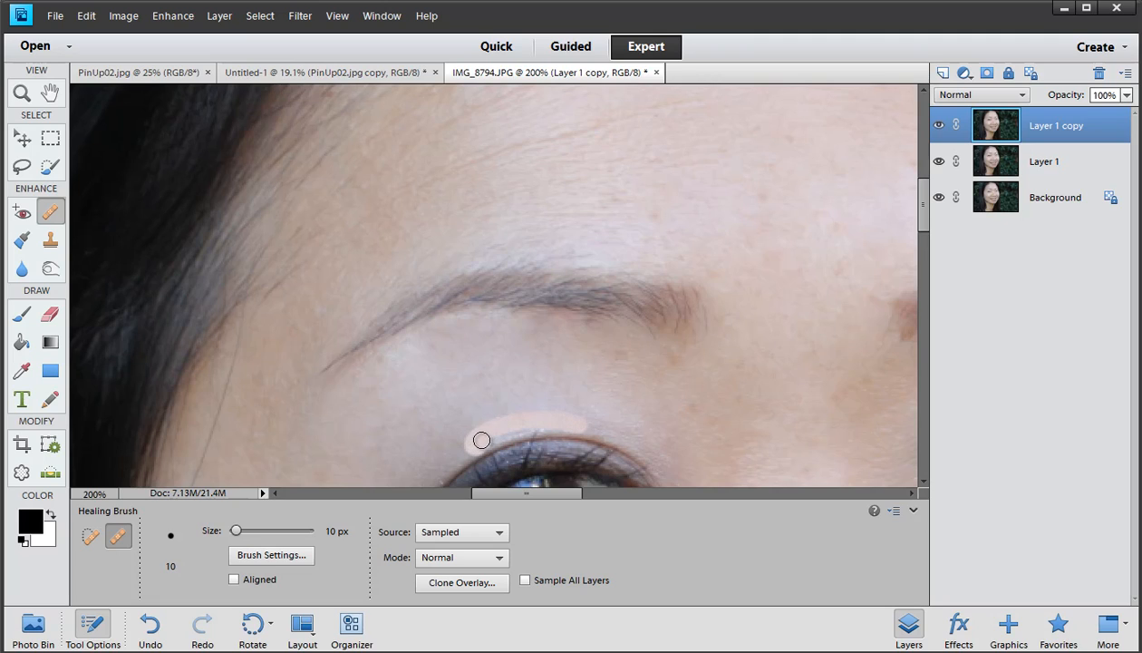
left_click_drag(482, 439, 543, 425)
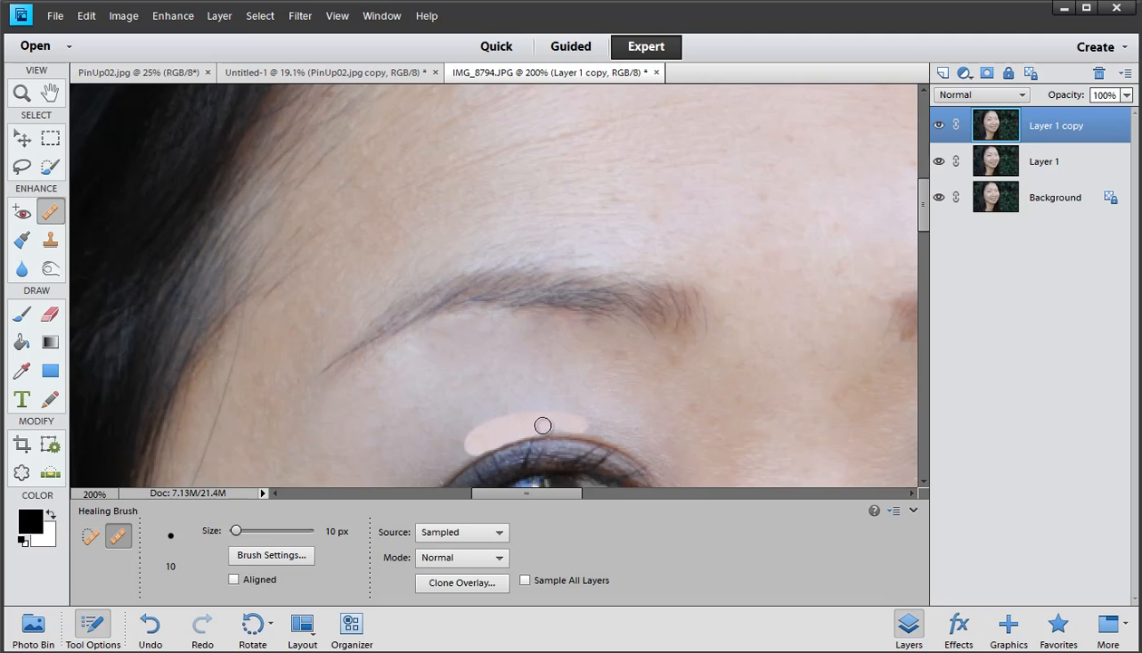
left_click_drag(542, 426, 545, 391)
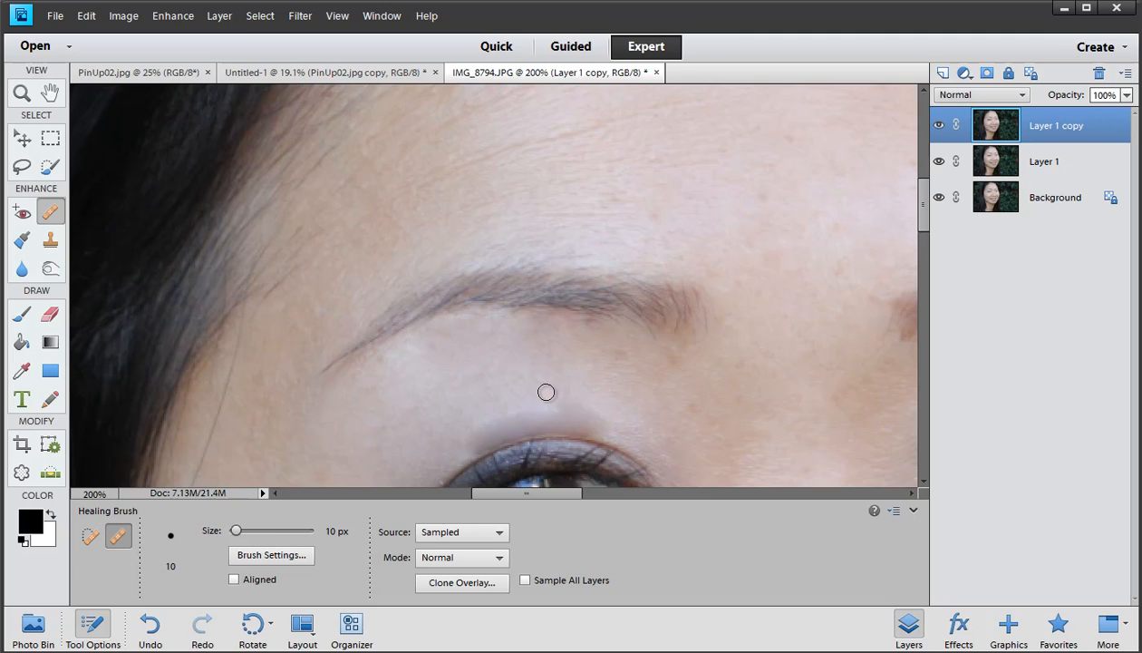
mouse_move(543, 385)
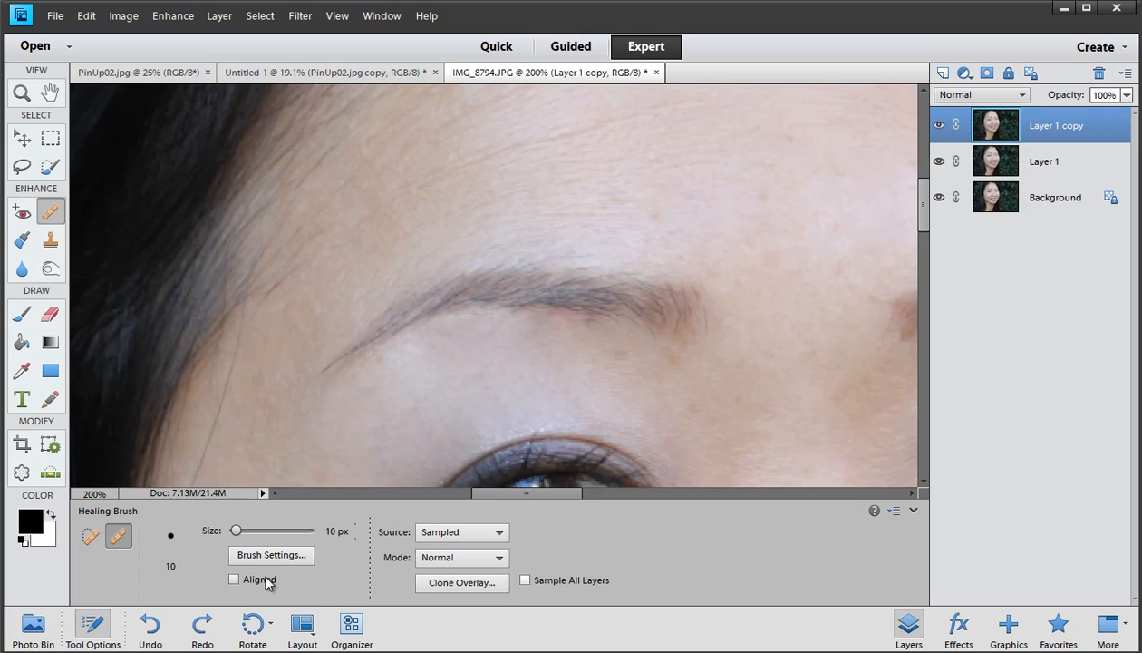
mouse_move(471, 366)
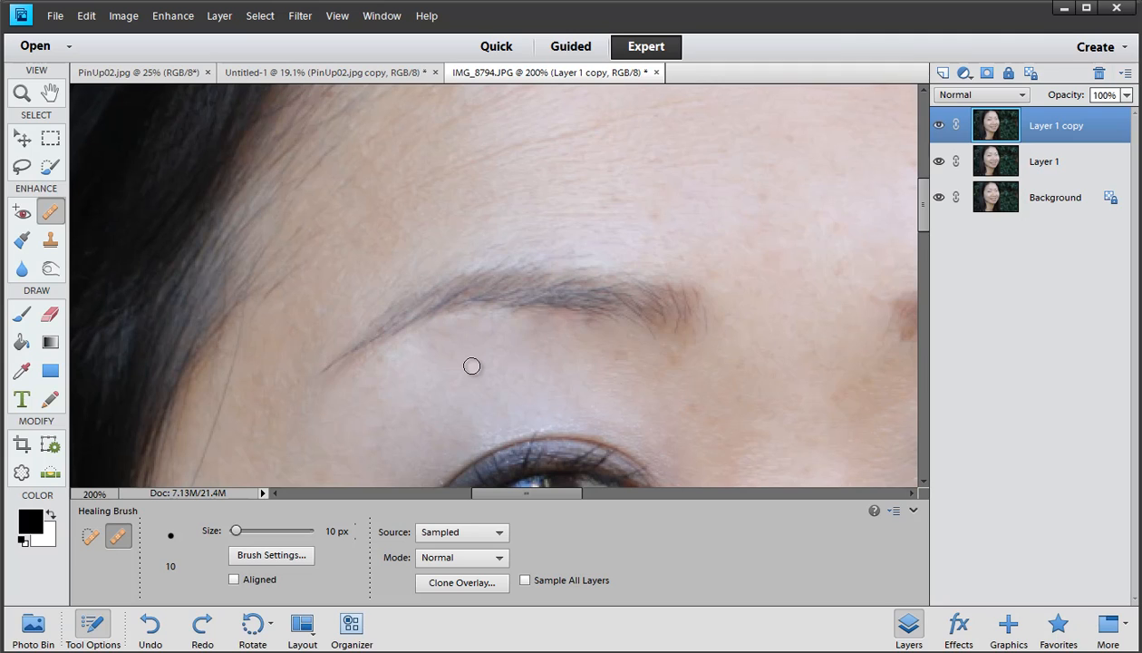
Step: Switch to the Clone Stamp tool
left_click(50, 240)
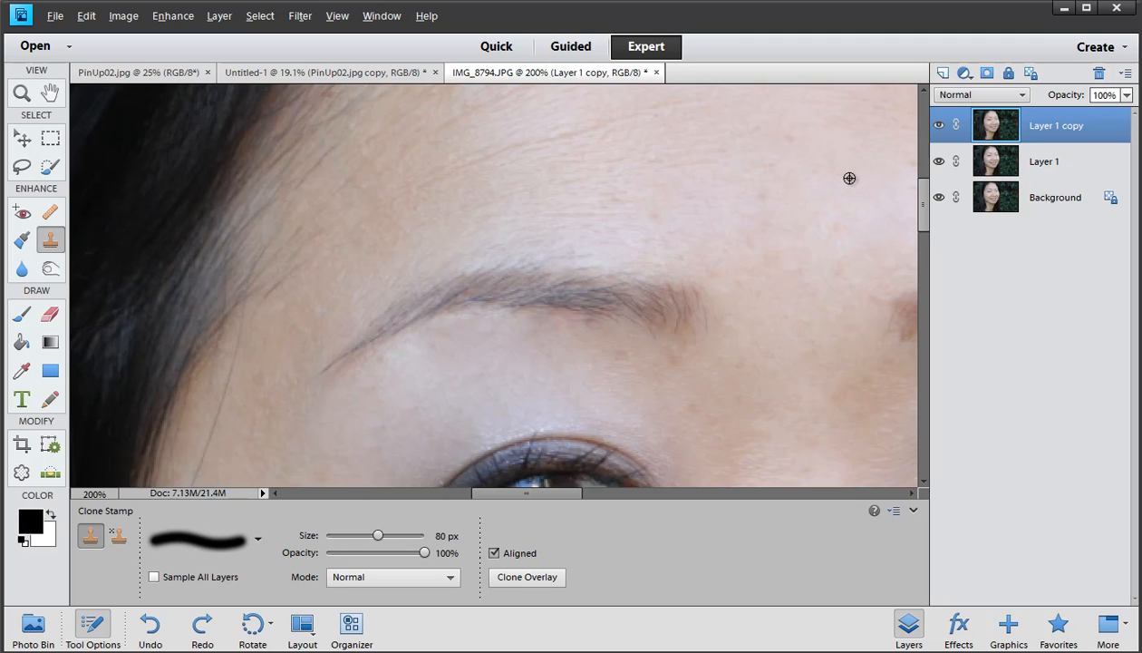
mouse_move(855, 178)
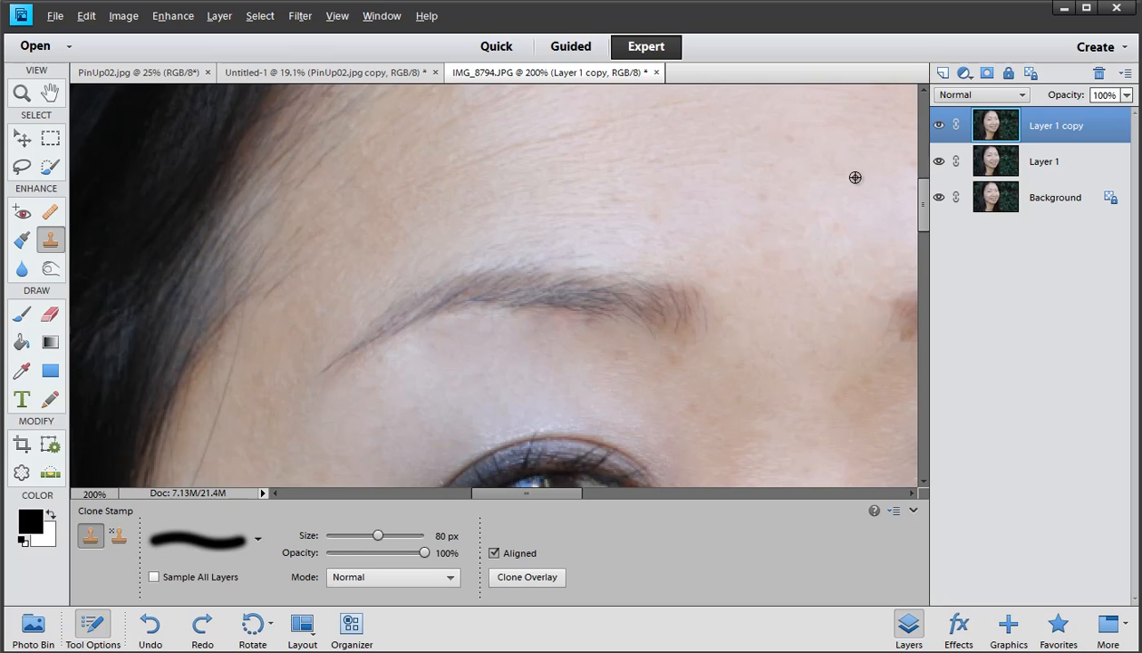
mouse_move(855, 177)
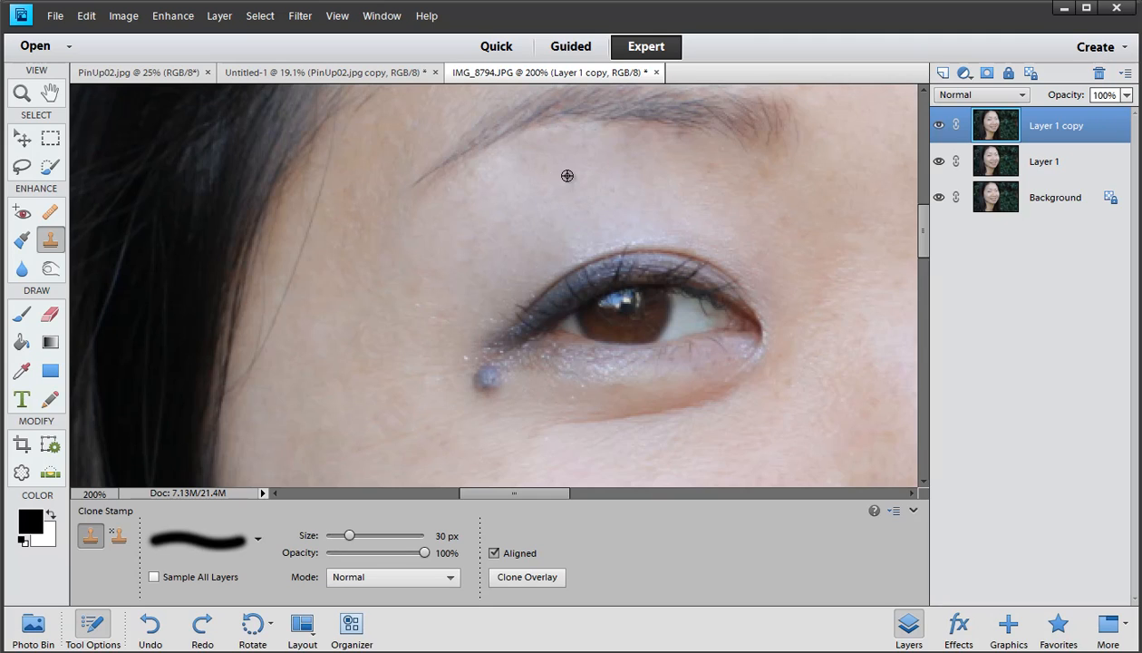
mouse_move(569, 166)
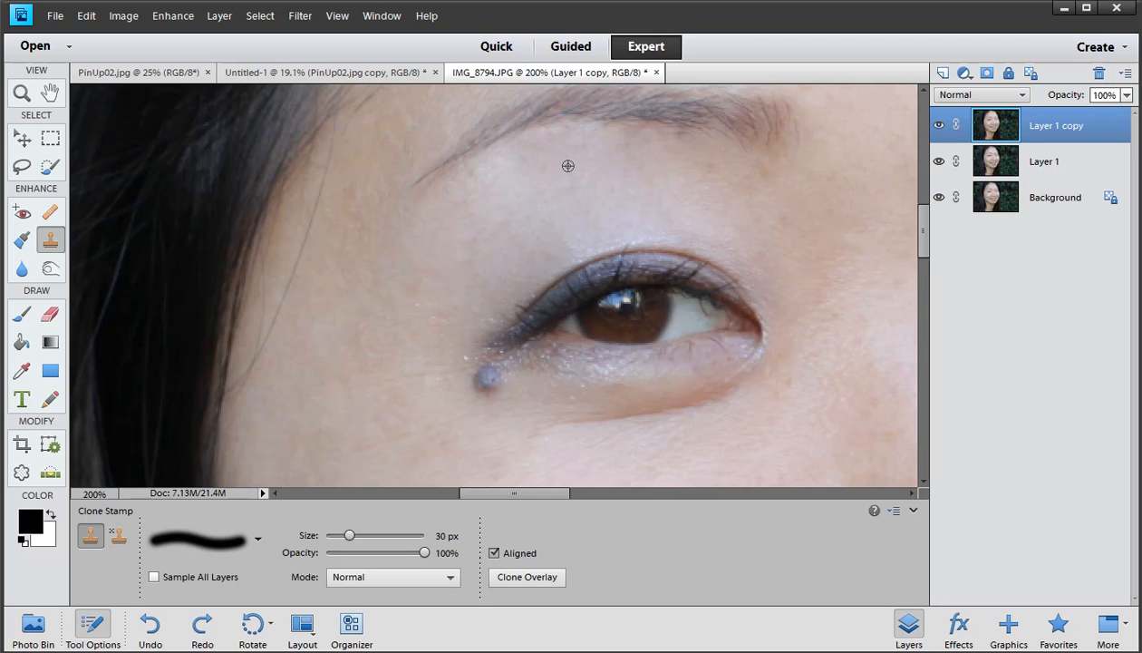
mouse_move(587, 238)
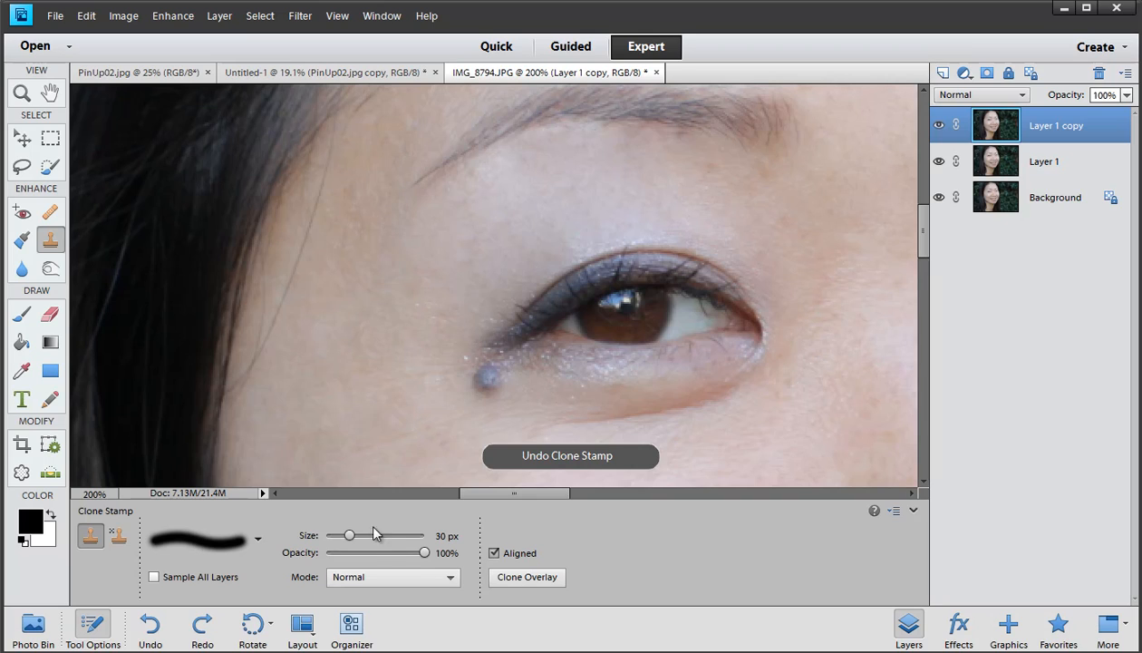
Step: Lower Clone Stamp opacity to 32% and softly clone skin above the upper eyelid
left_click_drag(420, 552, 362, 553)
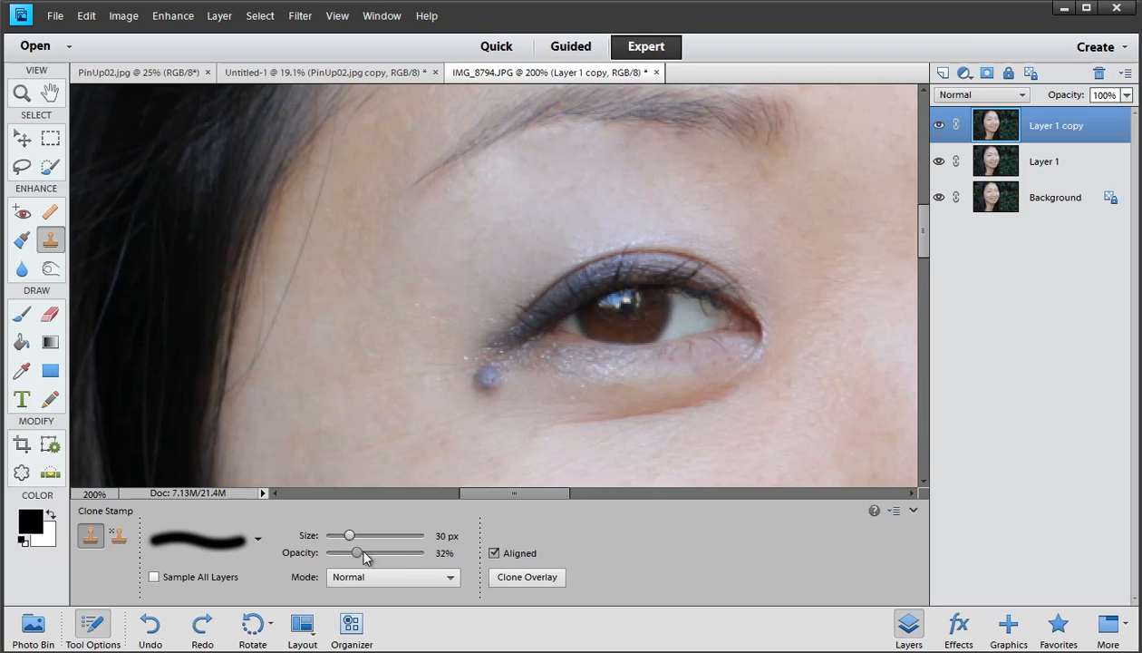
mouse_move(598, 216)
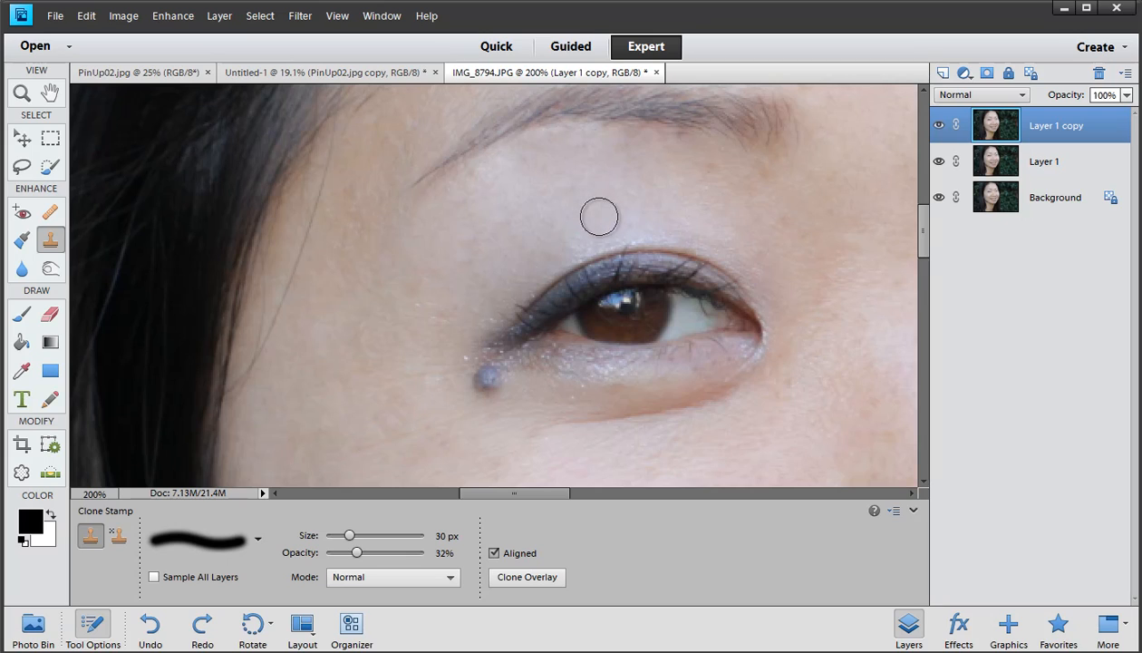
left_click_drag(599, 216, 532, 257)
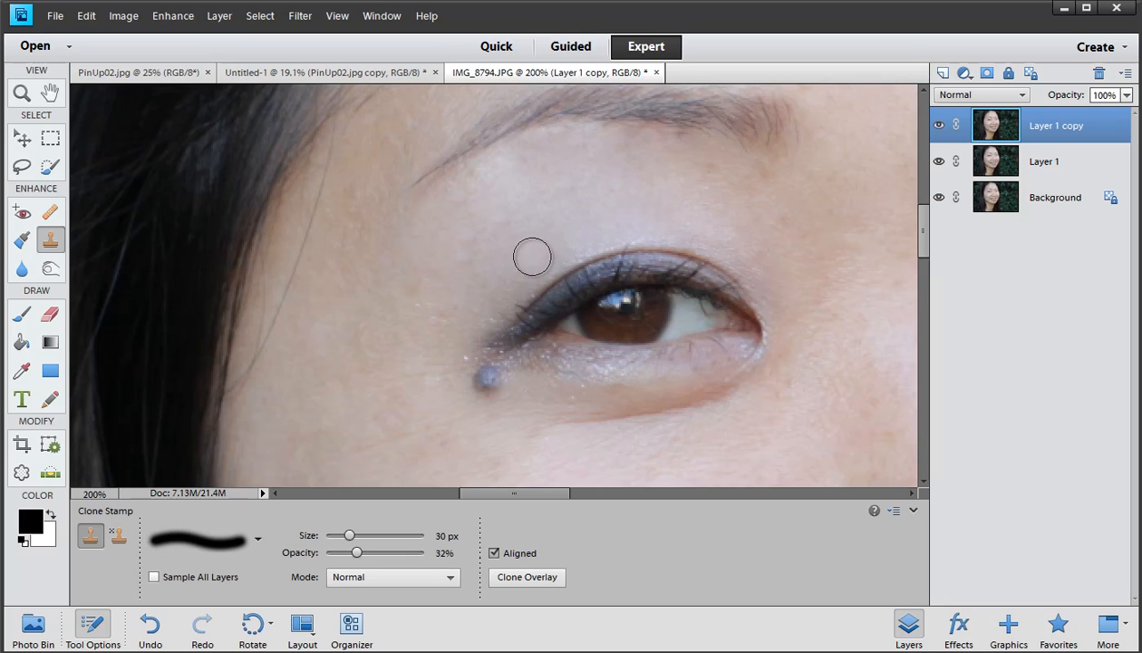
mouse_move(655, 229)
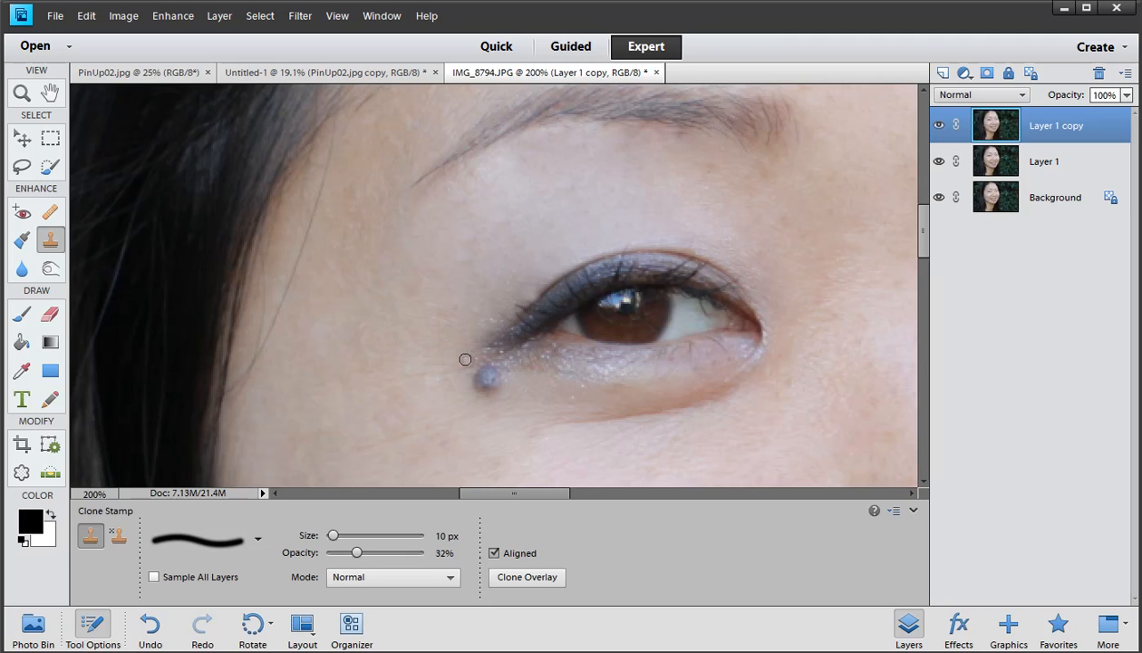
mouse_move(483, 318)
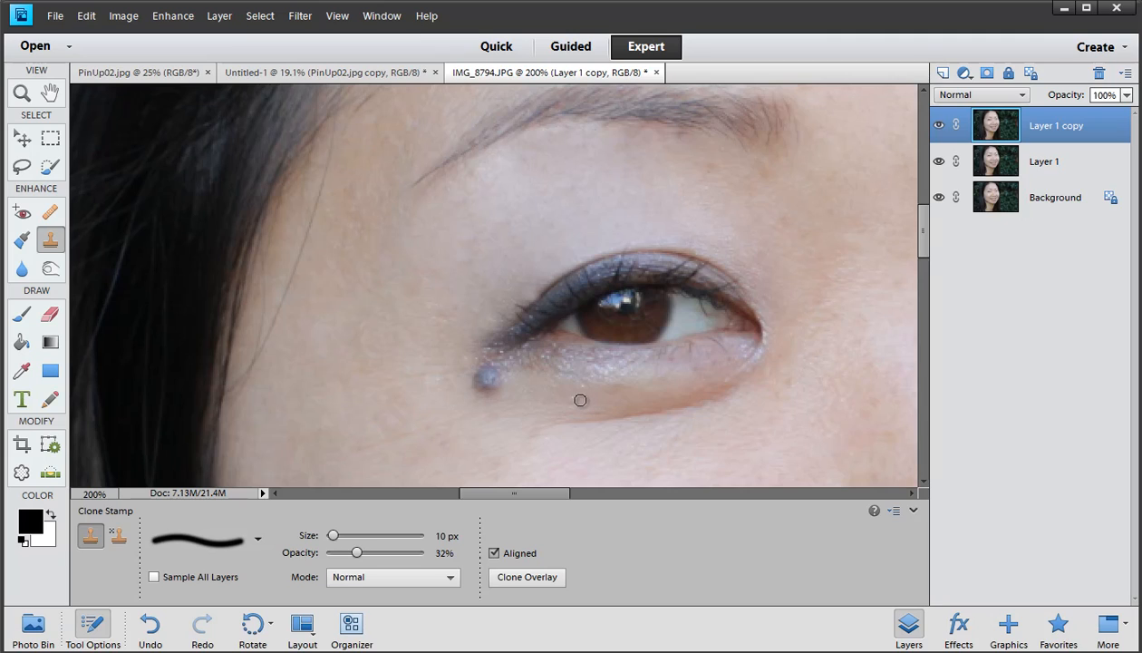
mouse_move(532, 388)
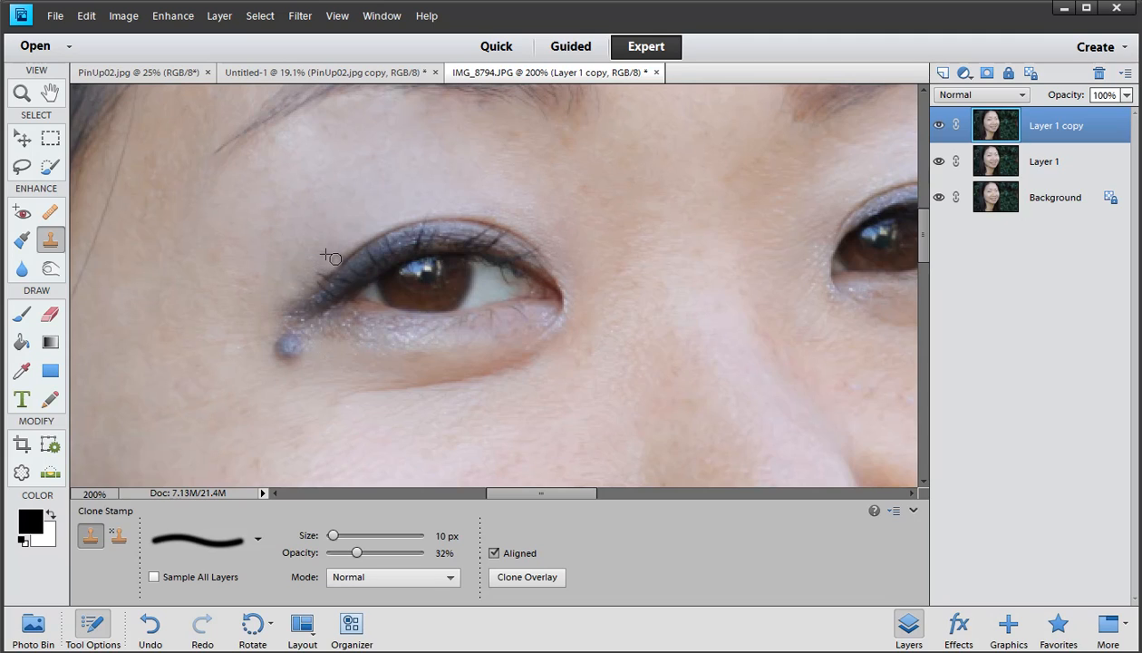
mouse_move(338, 266)
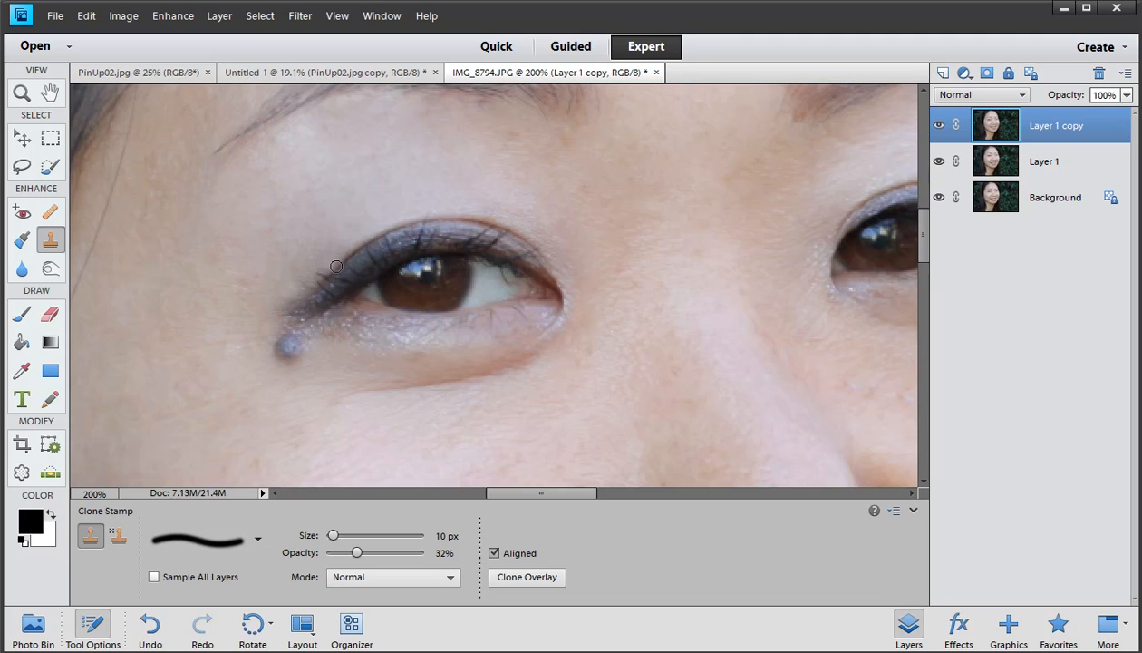
mouse_move(157, 213)
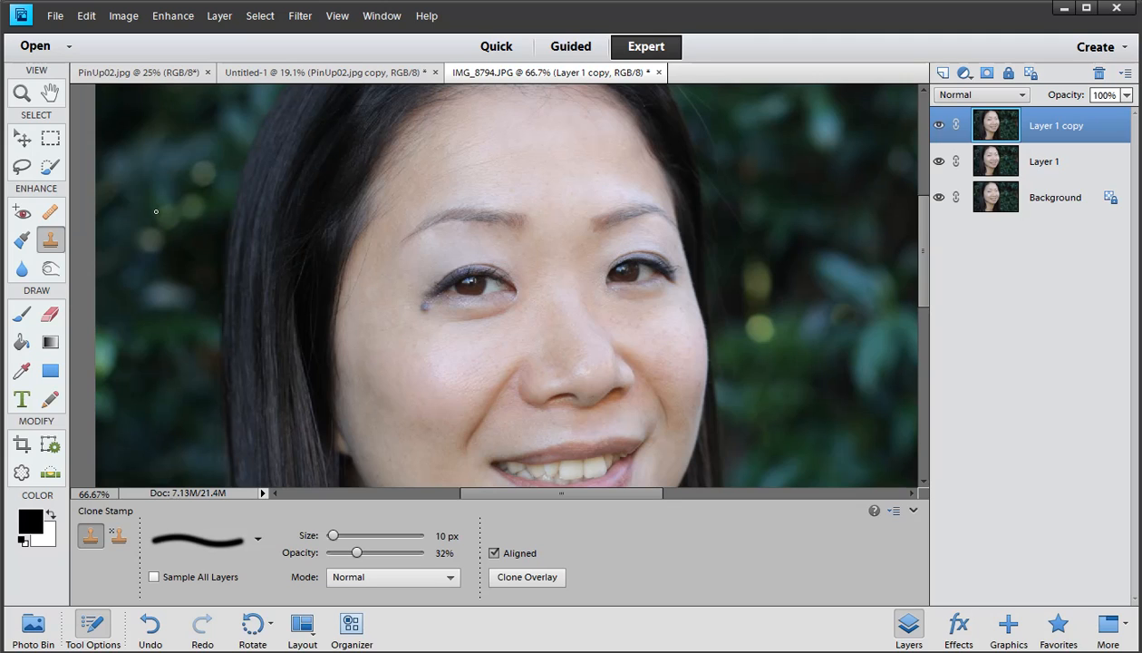
mouse_move(462, 206)
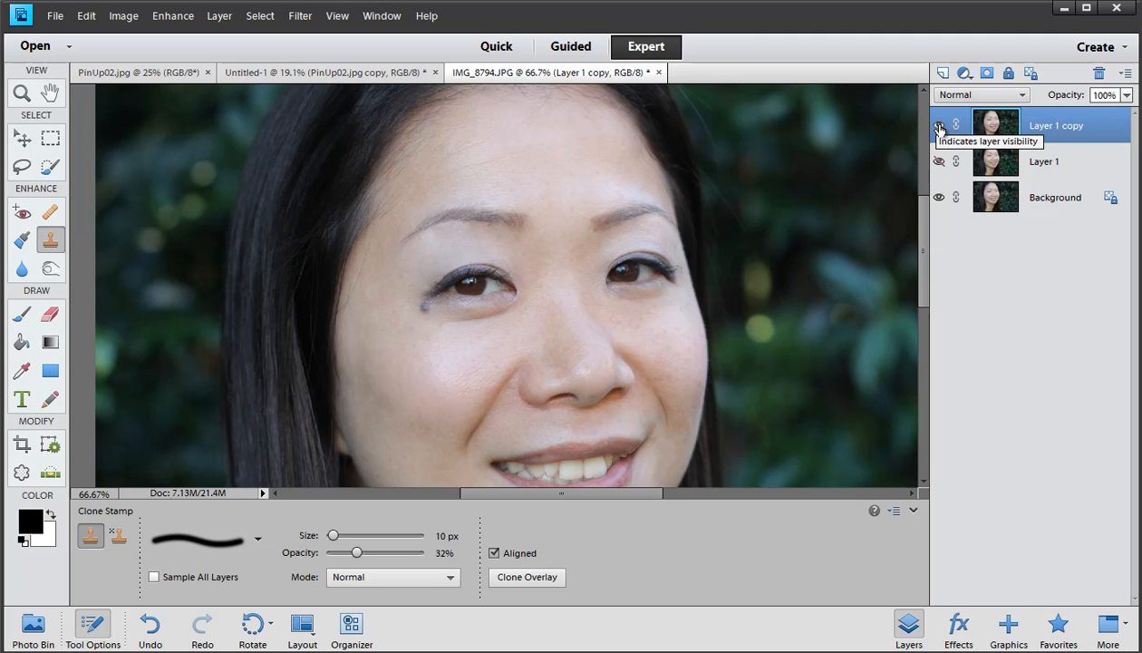
Step: Hide the retouched layer to compare the face before and after
left_click(939, 125)
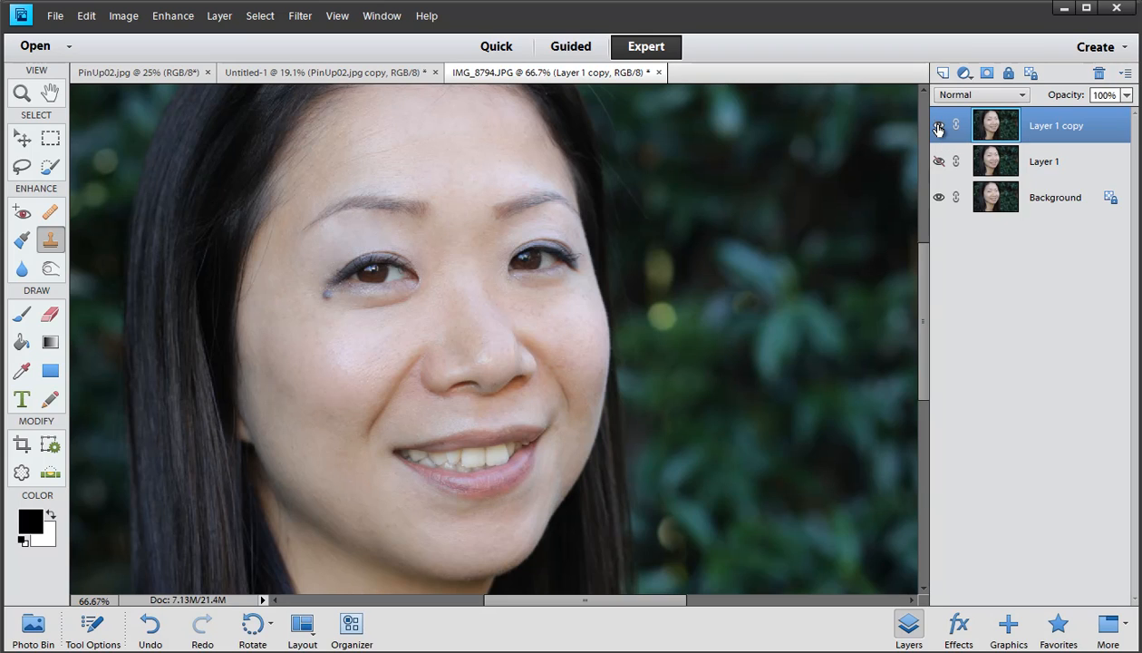
Step: Make Layer 1 copy visible again to review the retouched face
left_click(939, 124)
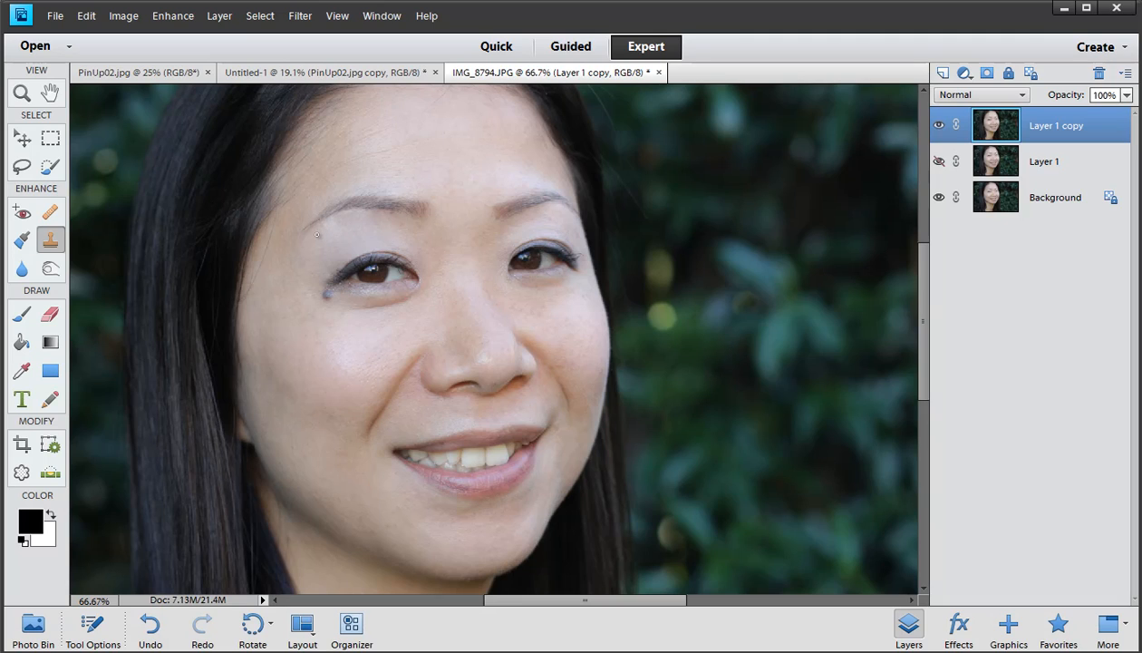
mouse_move(293, 242)
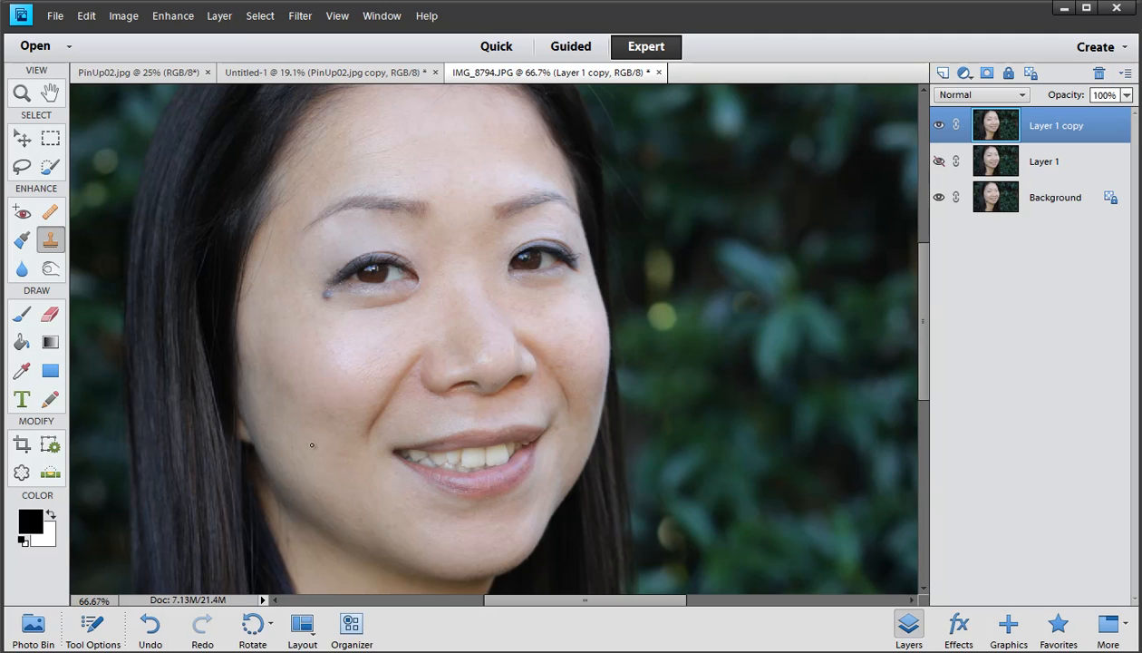
mouse_move(316, 297)
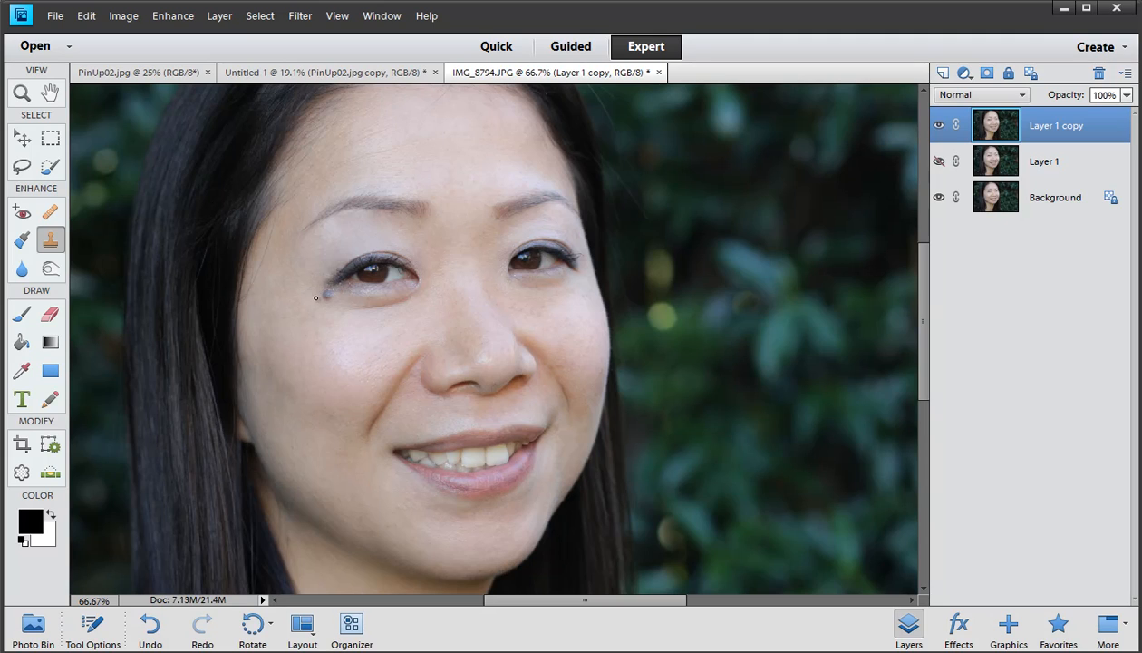